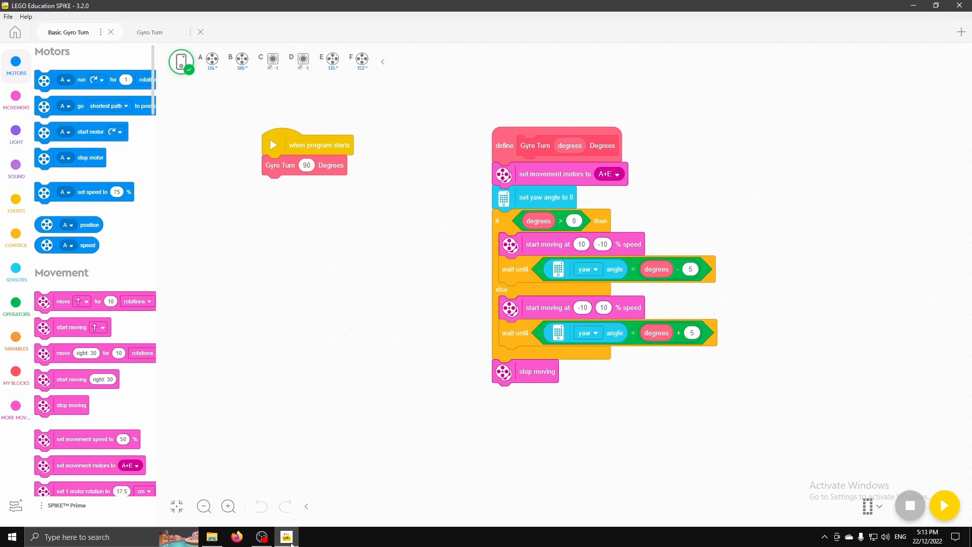
{"action": "mouse_move", "coordinate": [290, 356]}
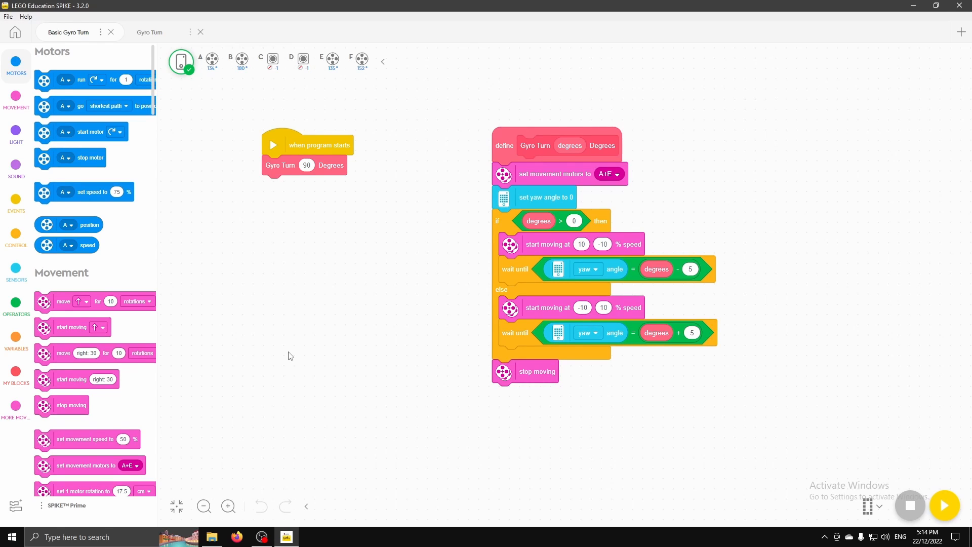
{"action": "mouse_move", "coordinate": [340, 325]}
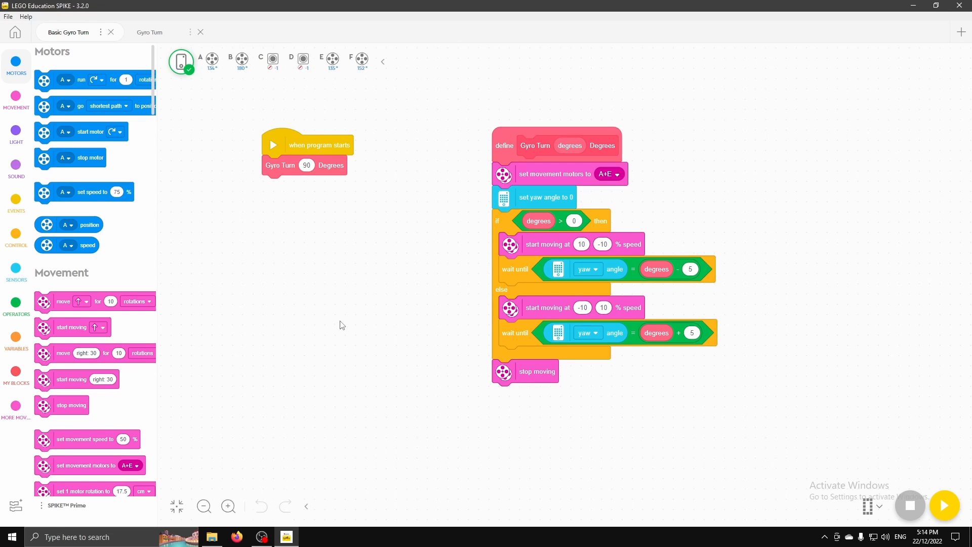
{"action": "mouse_move", "coordinate": [303, 195]}
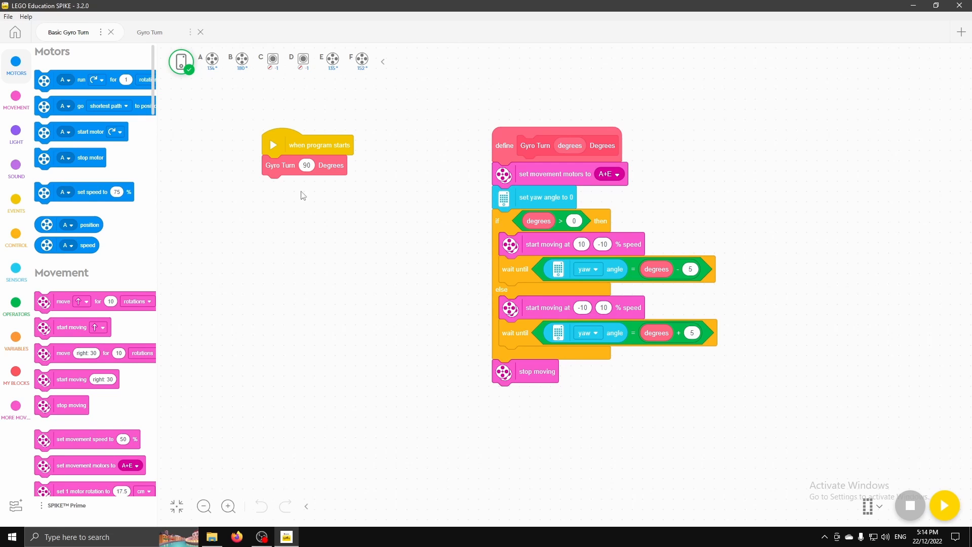
{"action": "mouse_move", "coordinate": [309, 197]}
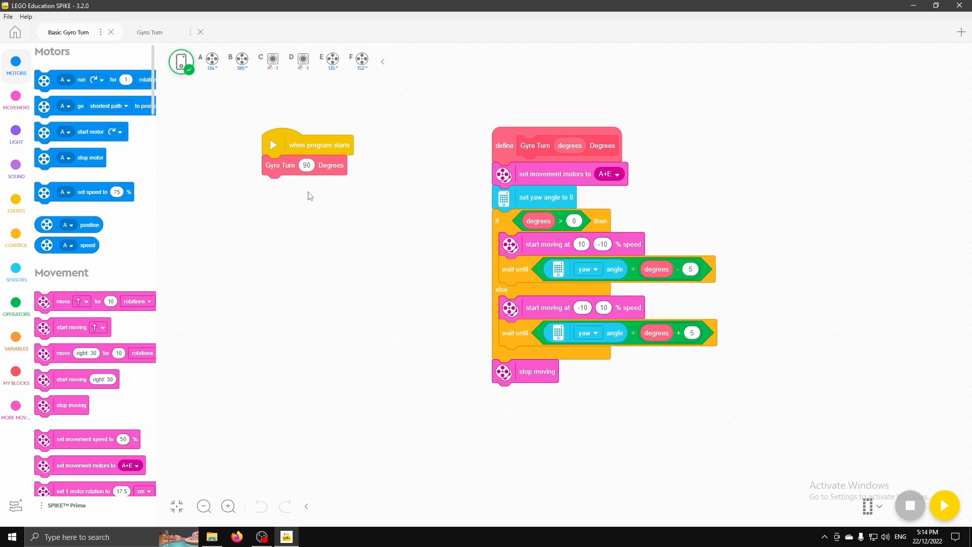
- Run and stop the Basic Gyro Turn program on the hub, then switch to Gyro Turn
{"action": "left_click", "coordinate": [944, 505]}
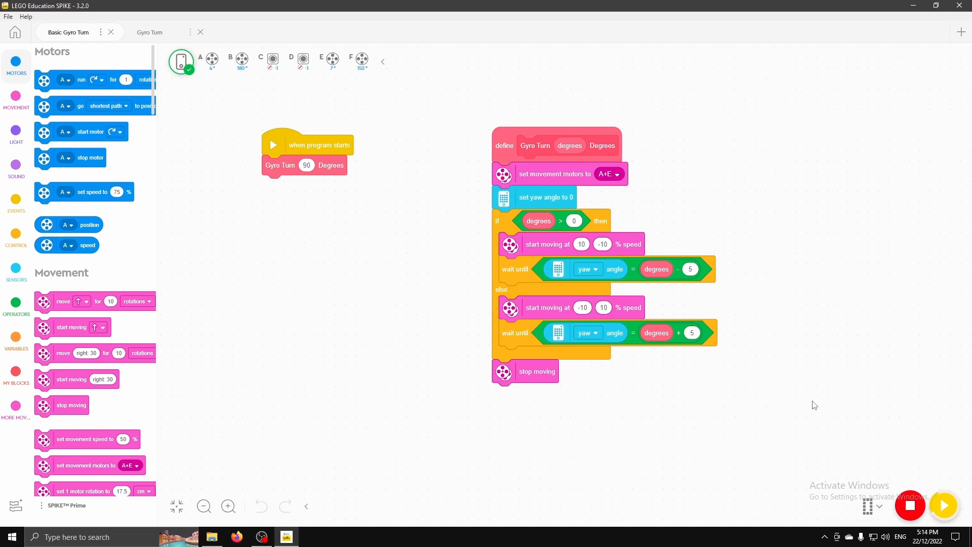
{"action": "left_click", "coordinate": [943, 505]}
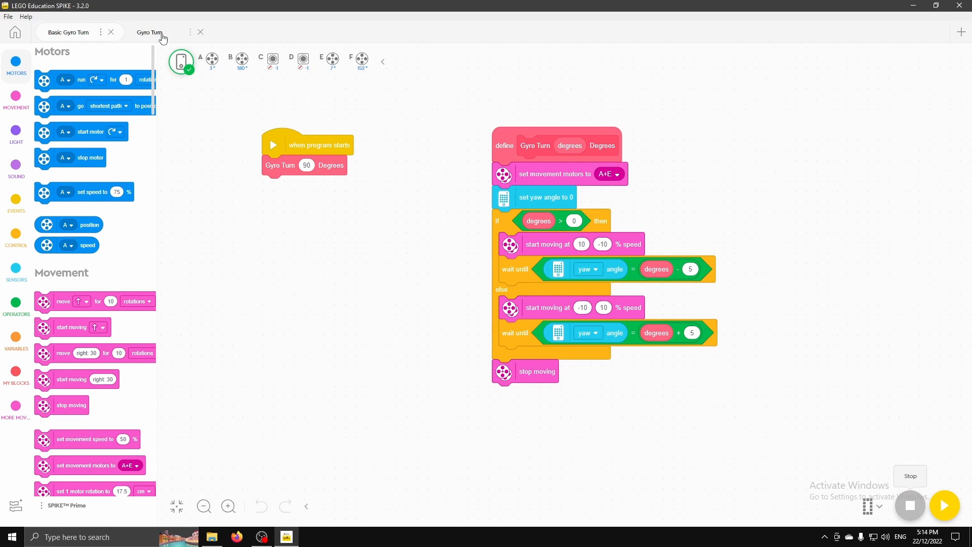
{"action": "left_click", "coordinate": [149, 32]}
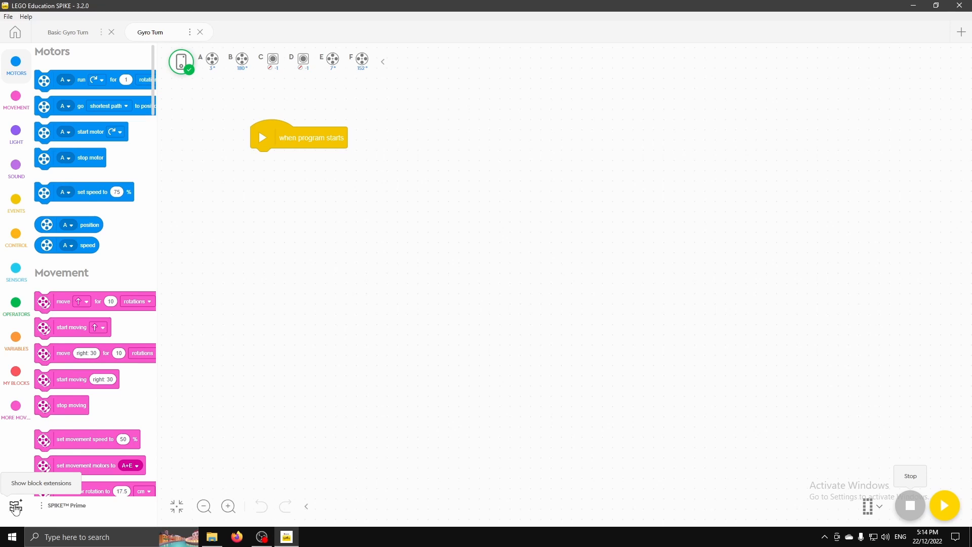
- Confirm the More Movement extension is enabled for the Gyro Turn project
{"action": "left_click", "coordinate": [14, 508]}
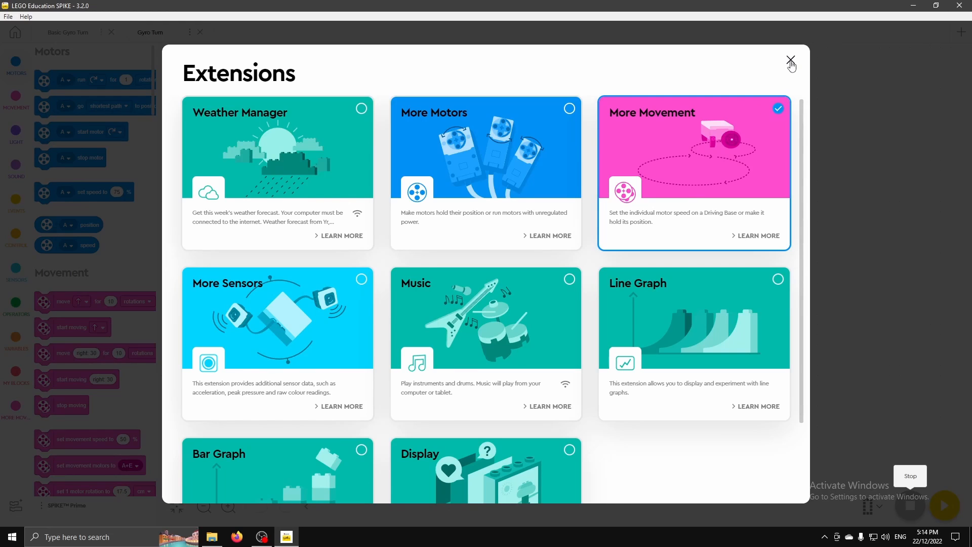
{"action": "left_click", "coordinate": [790, 63]}
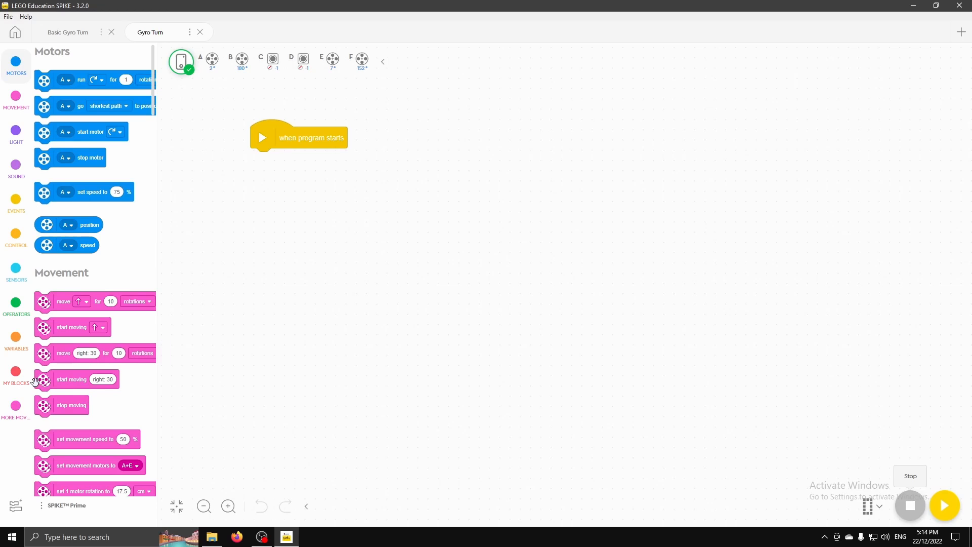
{"action": "left_click", "coordinate": [68, 31]}
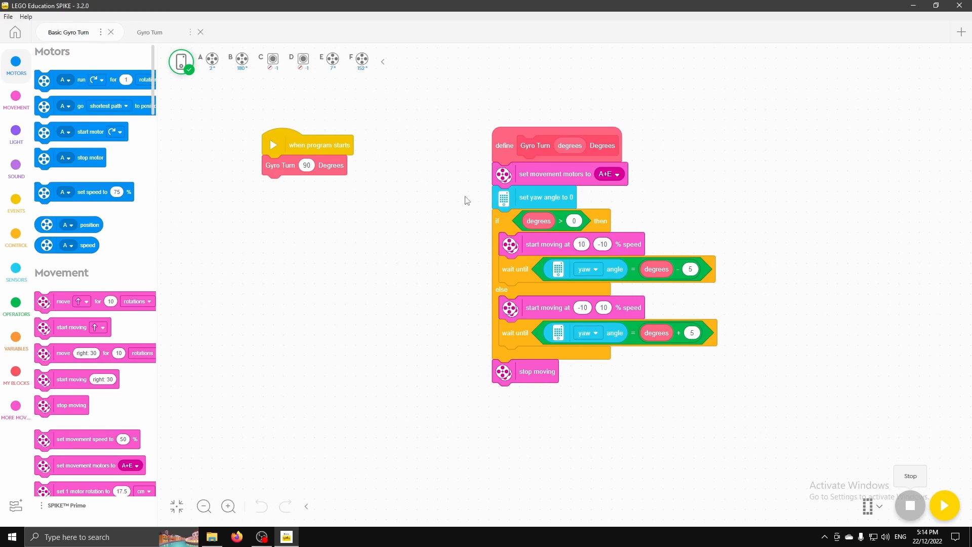
{"action": "left_click", "coordinate": [149, 31]}
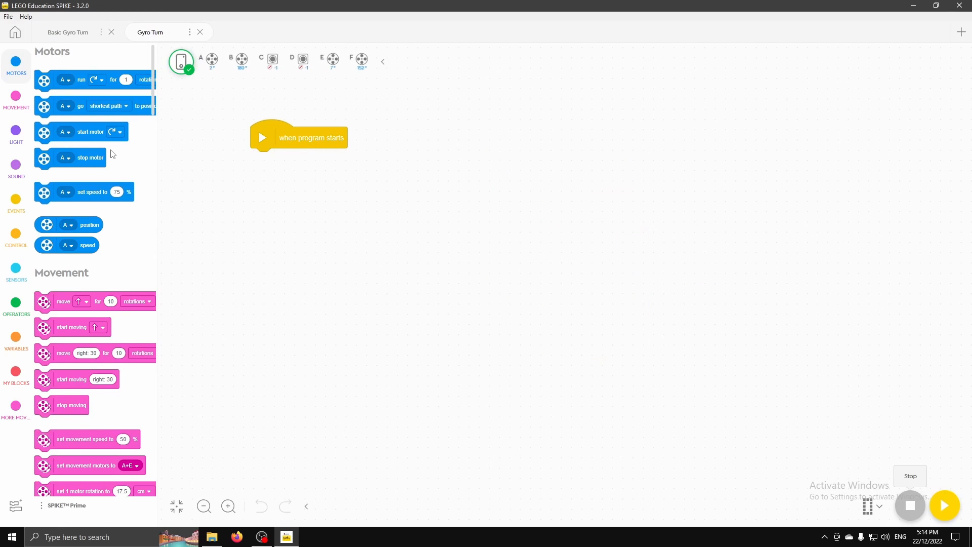
- Create a 'Gyro Turn' My Block with a Degrees number input and a Degrees label
{"action": "left_click", "coordinate": [16, 375]}
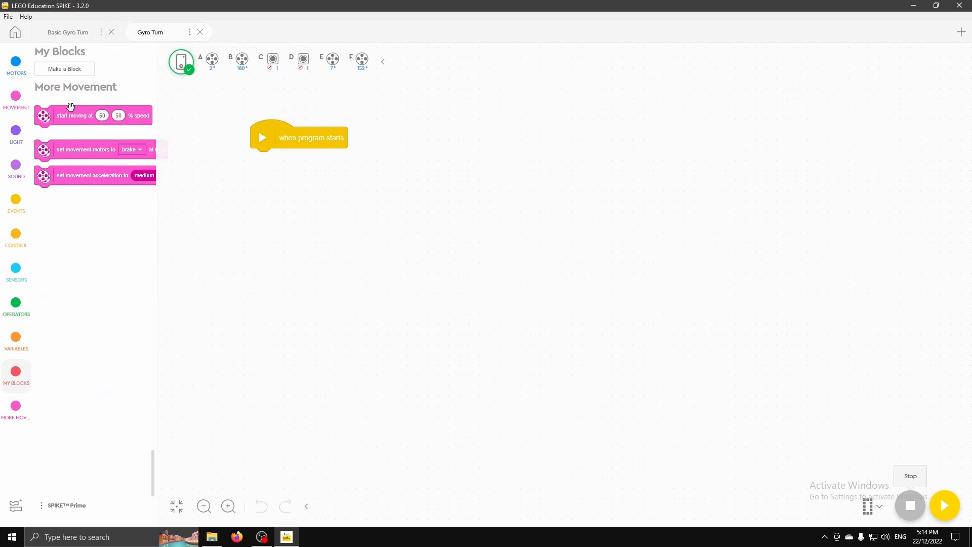
{"action": "left_click", "coordinate": [64, 69]}
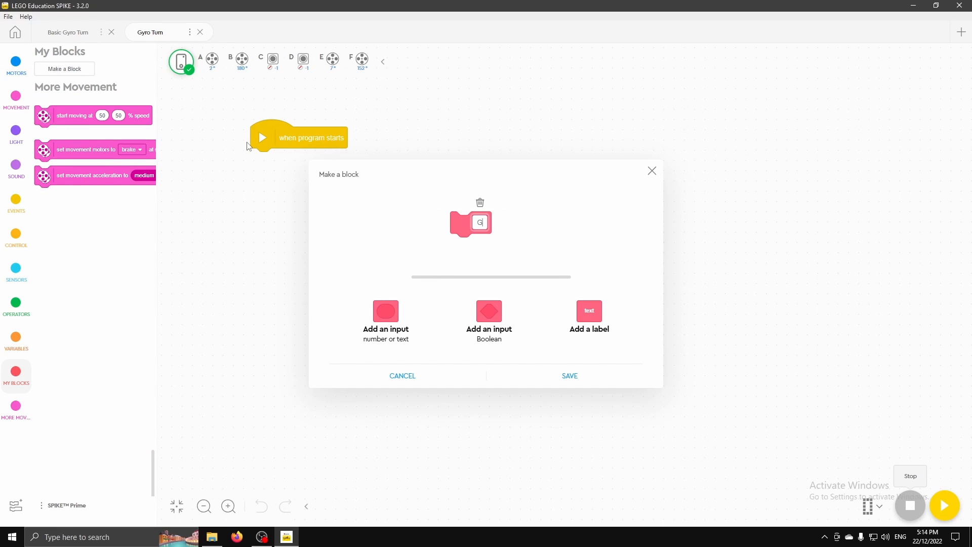
{"action": "type", "text": "Gyro Turn"}
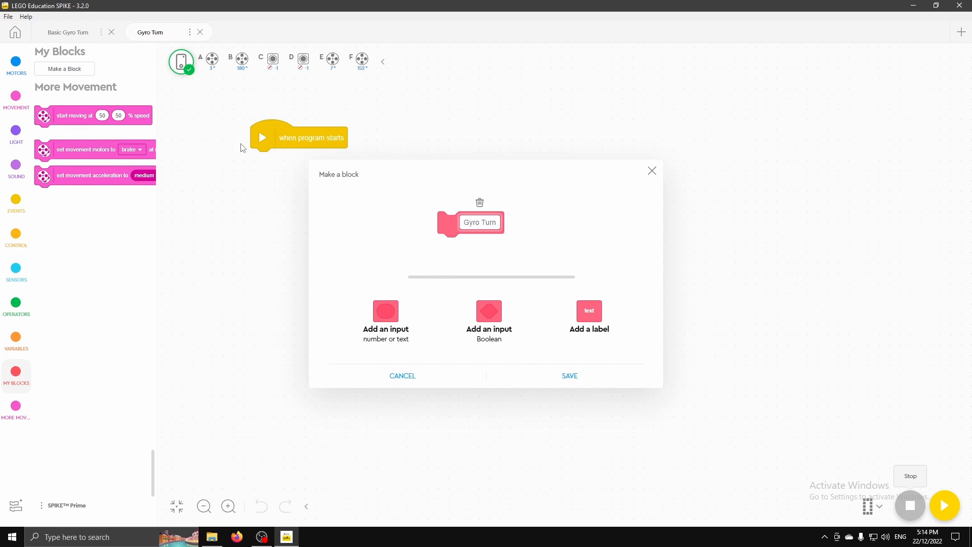
{"action": "mouse_move", "coordinate": [385, 318]}
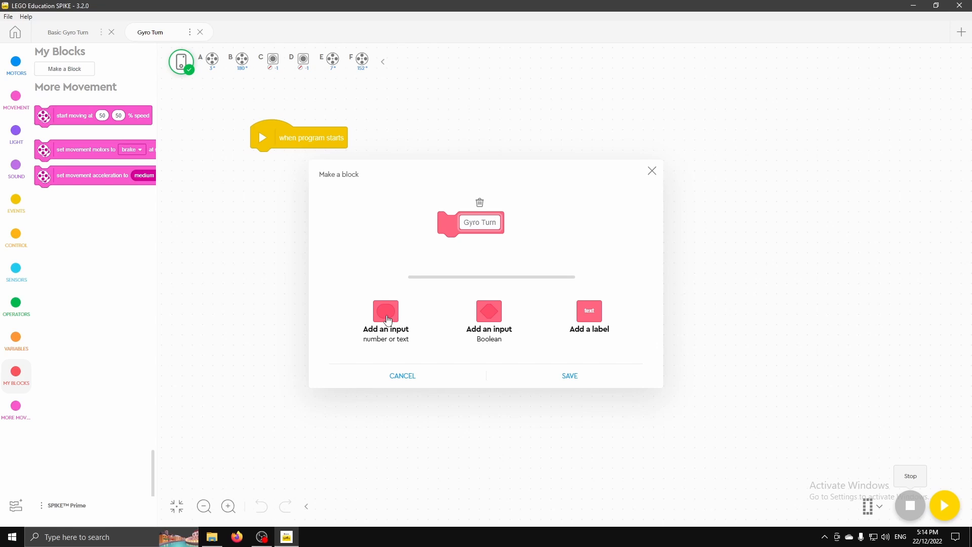
{"action": "left_click", "coordinate": [385, 310]}
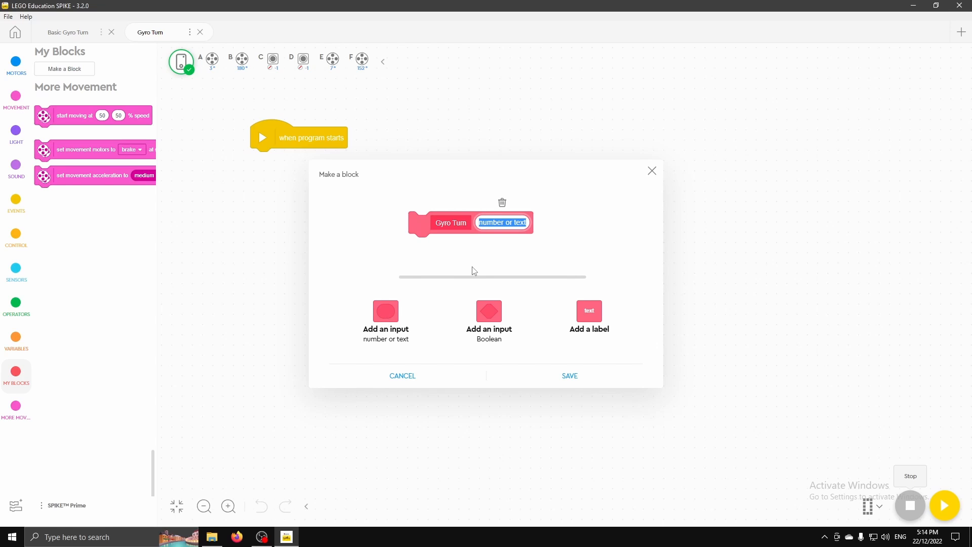
{"action": "type", "text": "Degrees"}
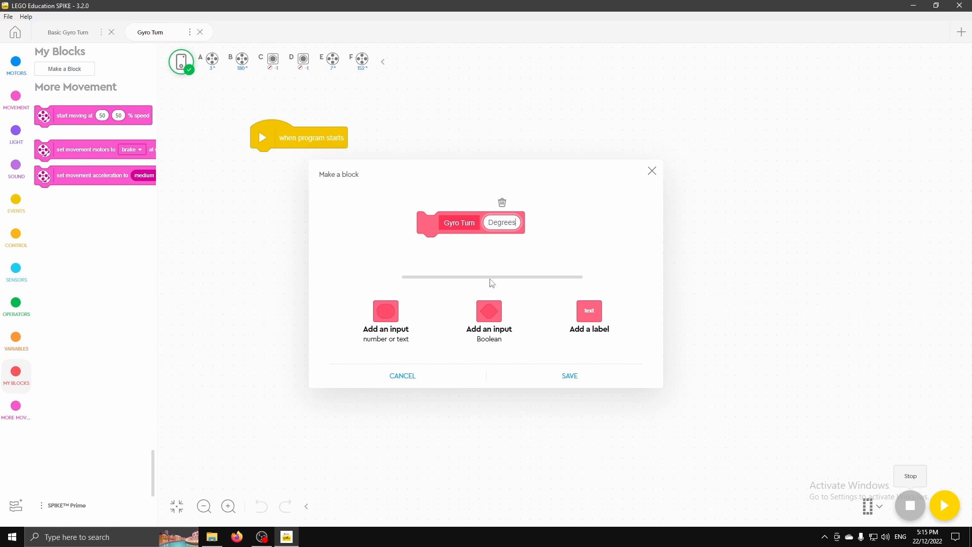
{"action": "left_click", "coordinate": [588, 310]}
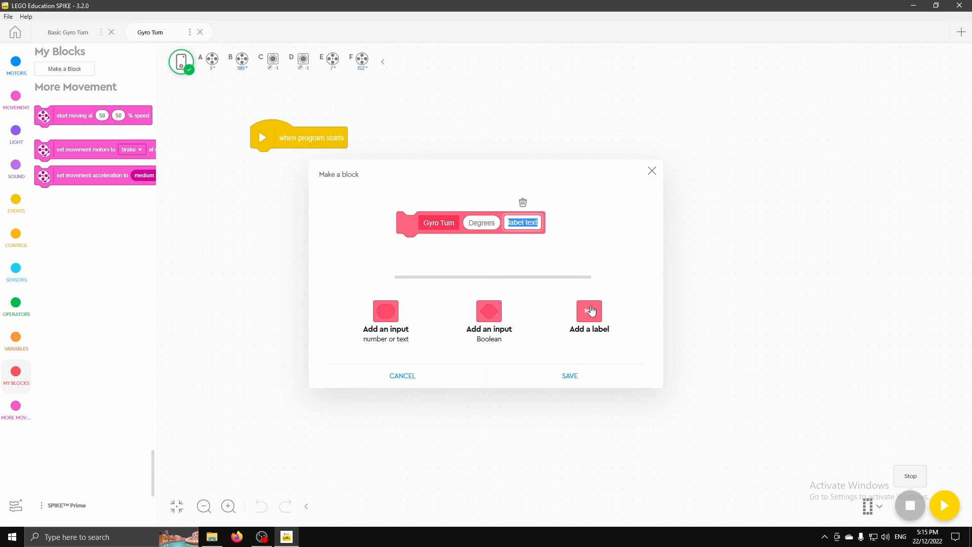
{"action": "type", "text": "Degrees"}
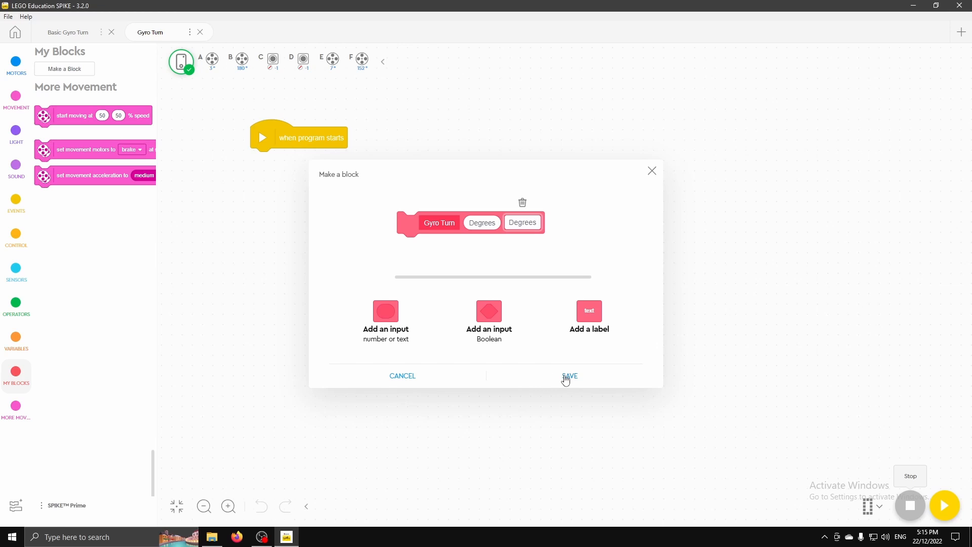
{"action": "left_click", "coordinate": [569, 375]}
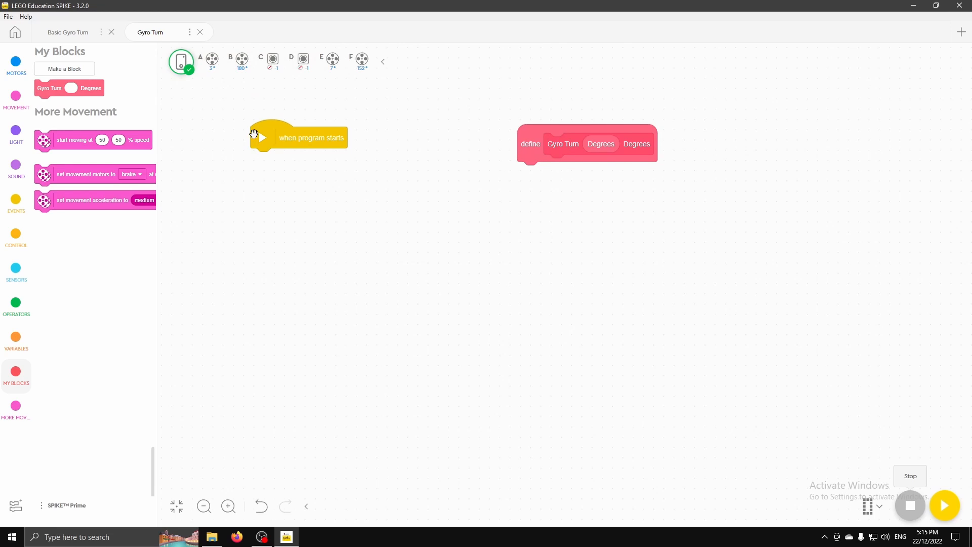
- Call Gyro Turn under program start; its definition sets motors A+E and yaw angle 0
{"action": "left_click_drag", "start_coordinate": [68, 87], "coordinate": [296, 159]}
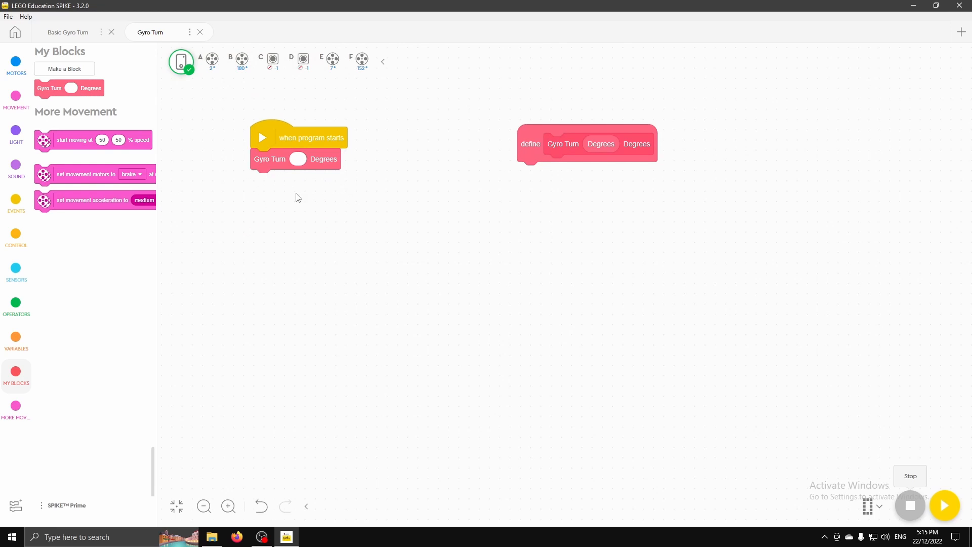
{"action": "mouse_move", "coordinate": [489, 243]}
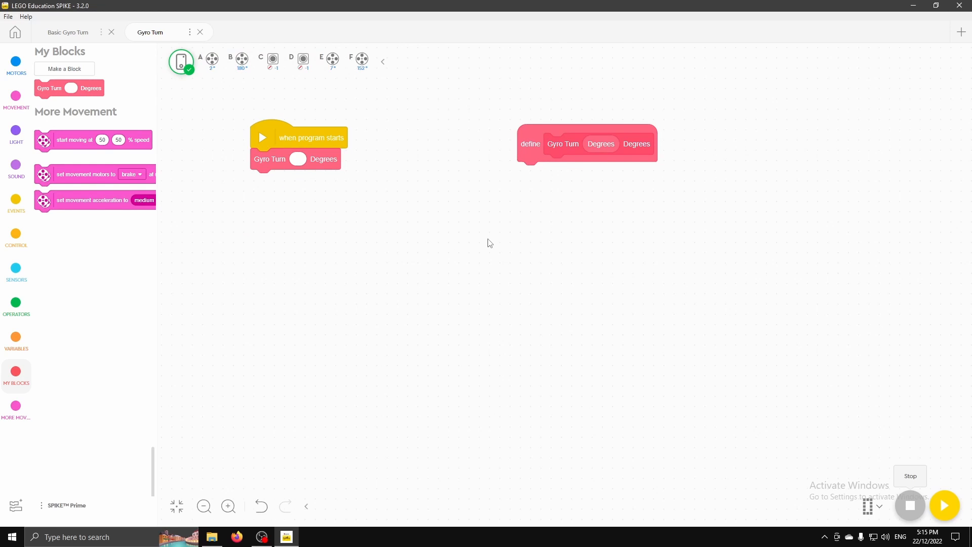
{"action": "mouse_move", "coordinate": [16, 96]}
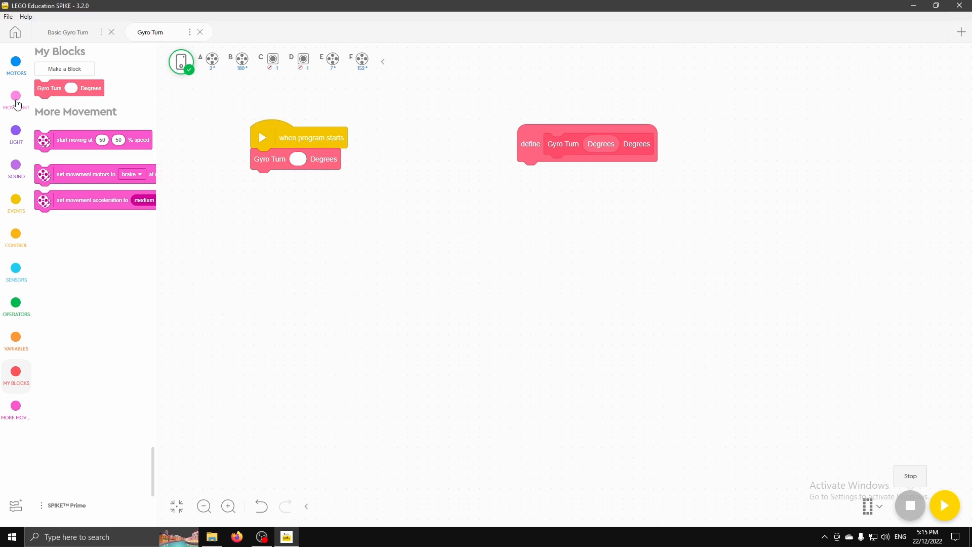
{"action": "left_click", "coordinate": [16, 96]}
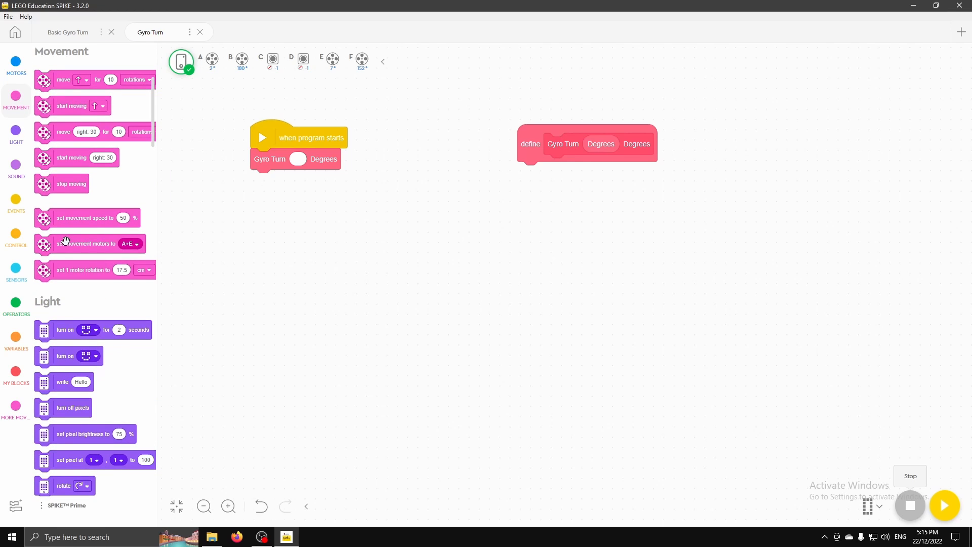
{"action": "left_click_drag", "start_coordinate": [65, 243], "coordinate": [592, 175]}
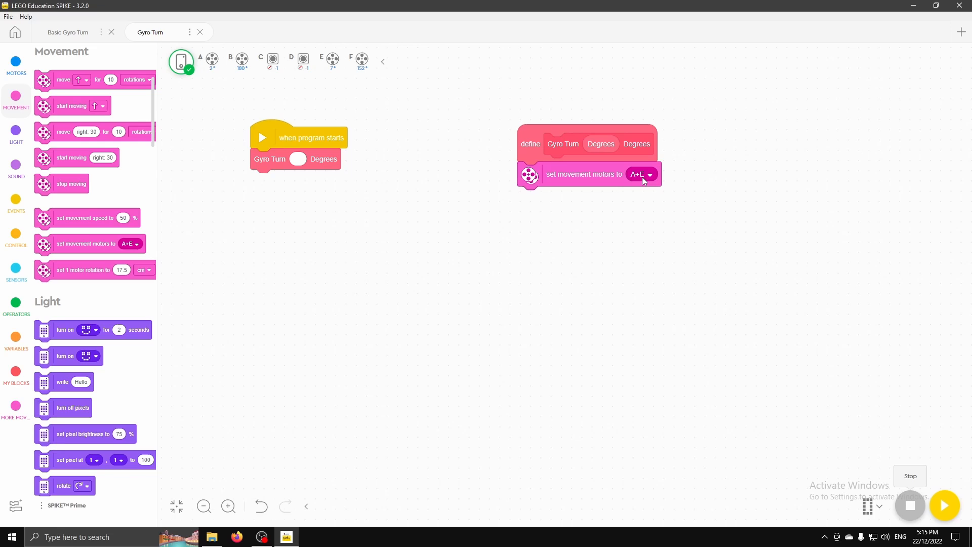
{"action": "mouse_move", "coordinate": [16, 273]}
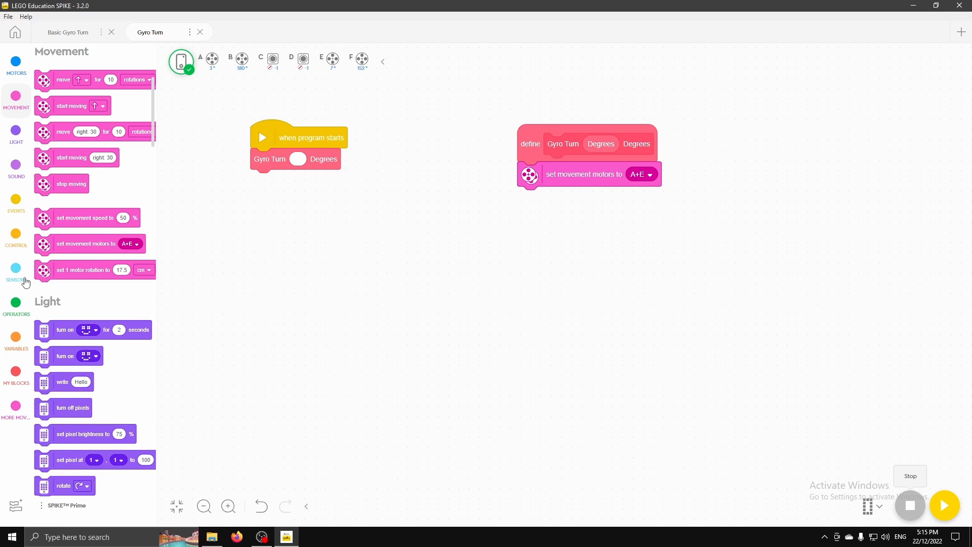
{"action": "left_click", "coordinate": [16, 273]}
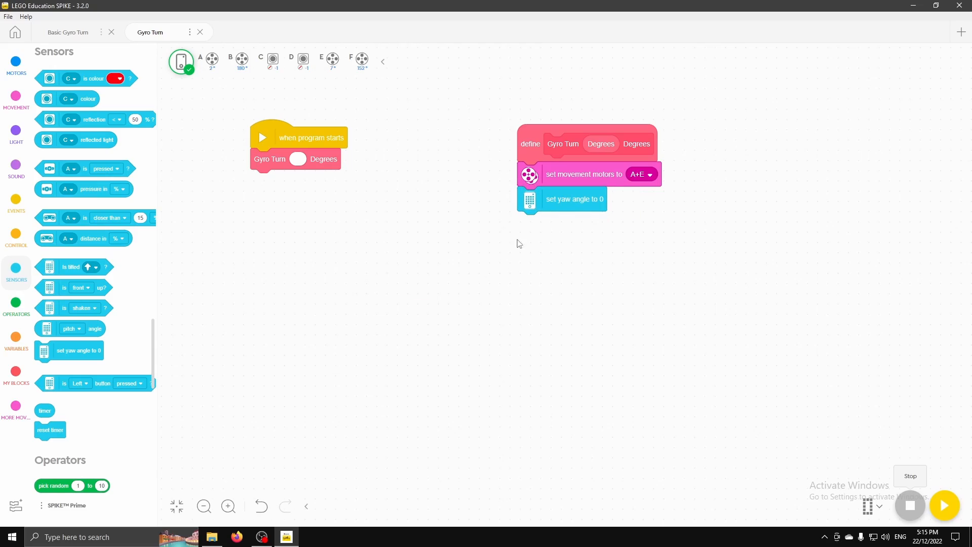
{"action": "left_click", "coordinate": [181, 60]}
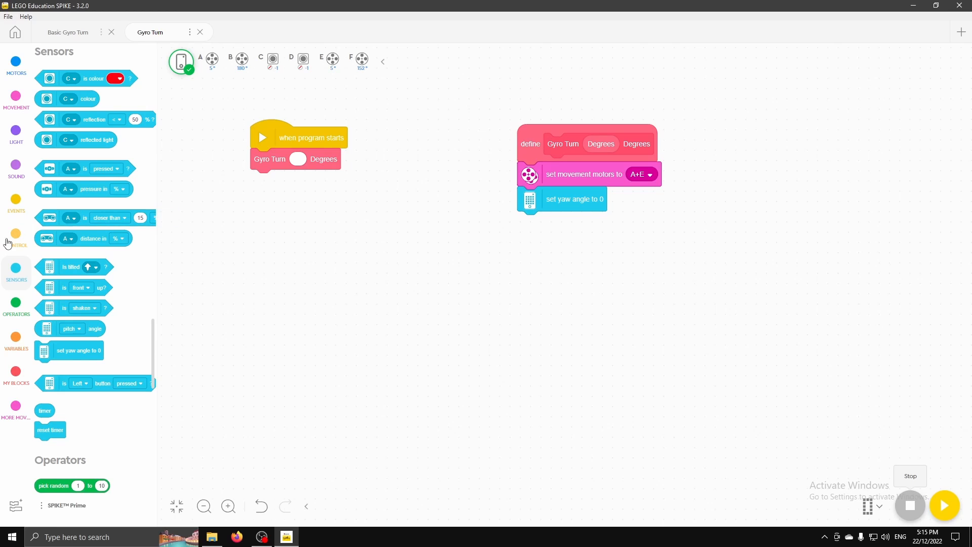
- Add an if/else after the yaw reset with the condition Degrees > 0
{"action": "left_click", "coordinate": [16, 238]}
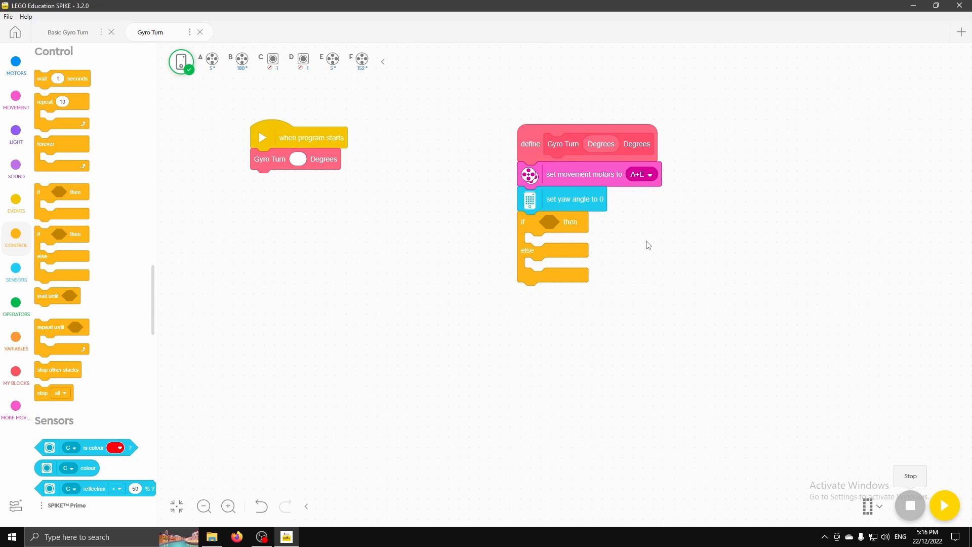
{"action": "mouse_move", "coordinate": [34, 337]}
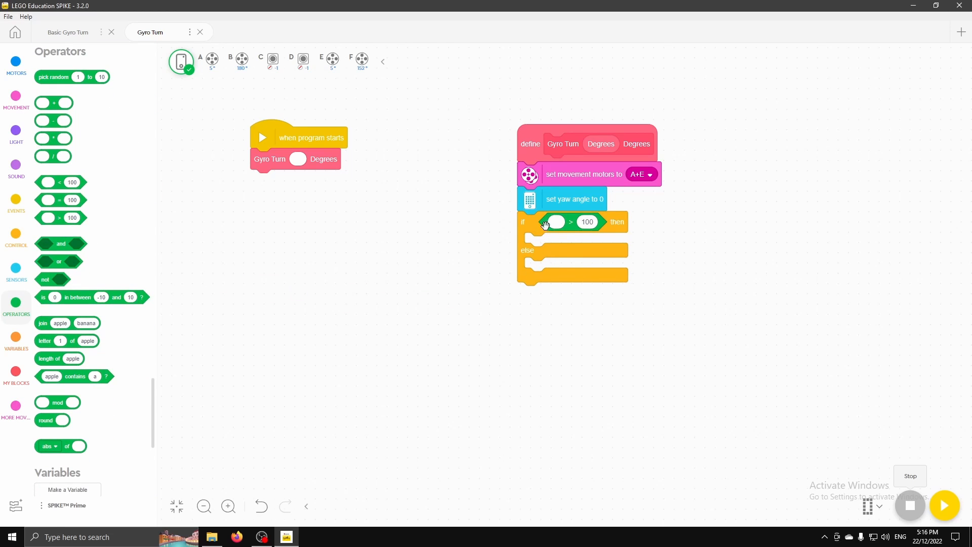
{"action": "mouse_move", "coordinate": [598, 144]}
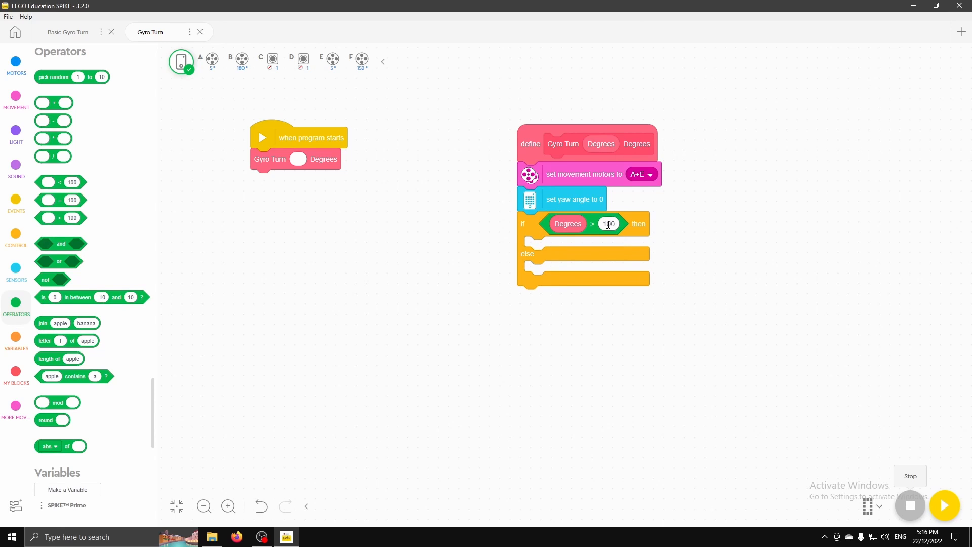
{"action": "type", "text": "0"}
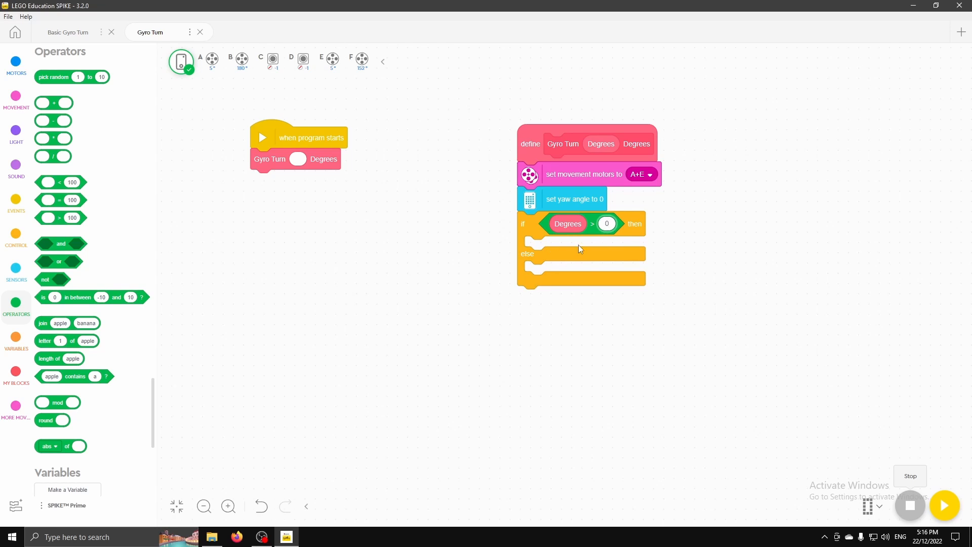
{"action": "mouse_move", "coordinate": [503, 242]}
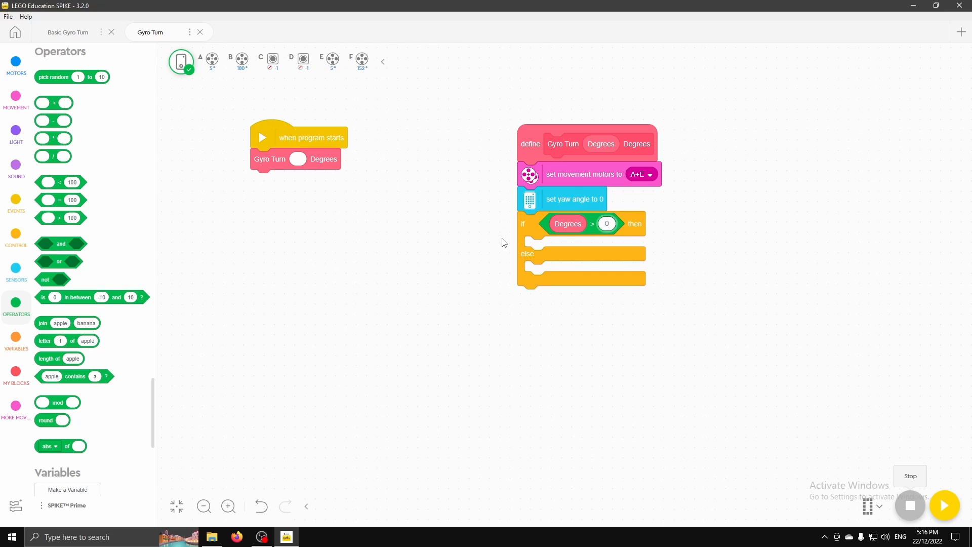
{"action": "left_click", "coordinate": [607, 224]}
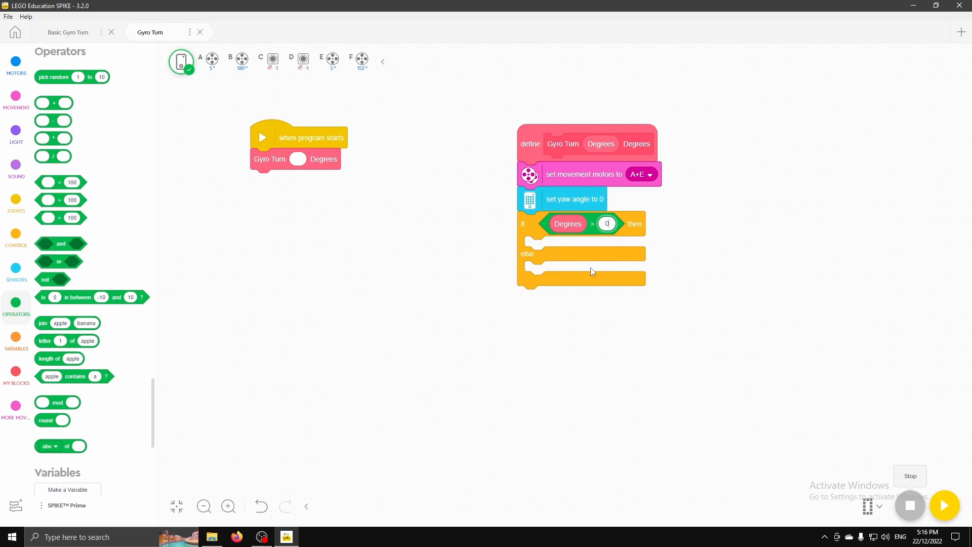
{"action": "left_click", "coordinate": [16, 100]}
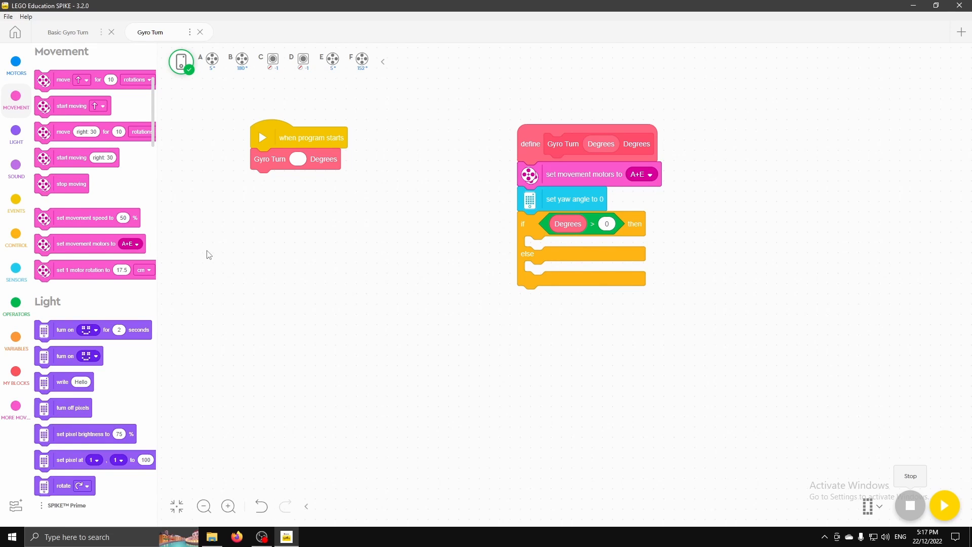
- Start moving at 10 and -10 % speed in the if branch, then an empty wait until
{"action": "left_click", "coordinate": [16, 406]}
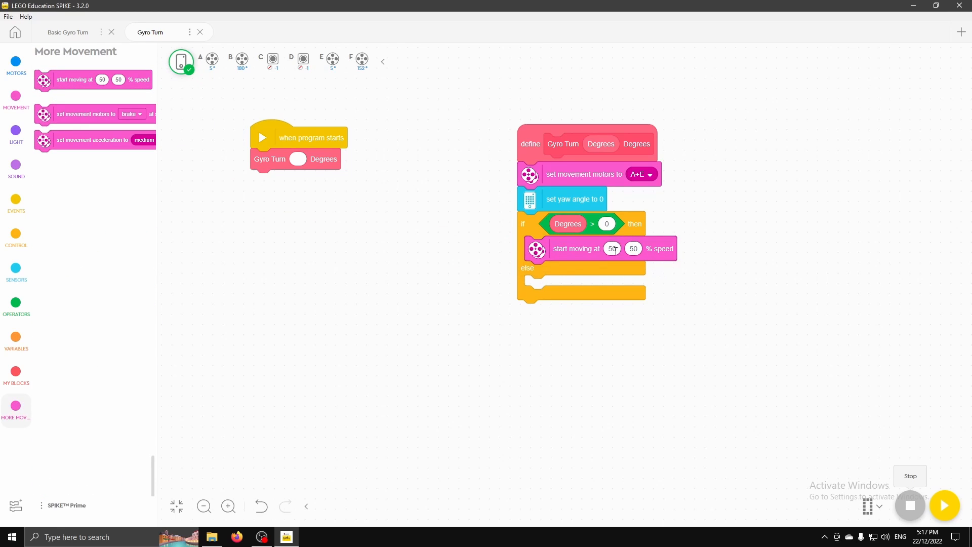
{"action": "left_click", "coordinate": [612, 249]}
{"action": "type", "text": "10"}
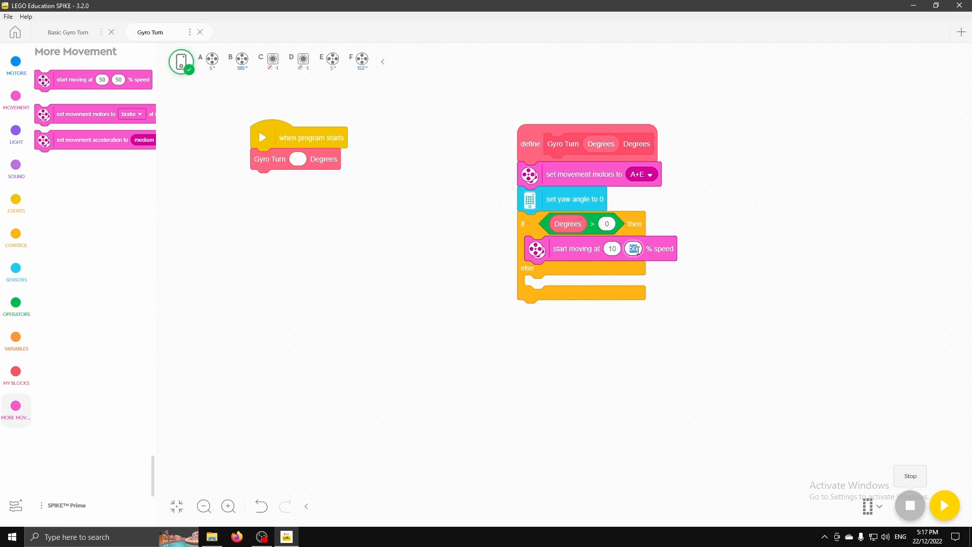
{"action": "type", "text": "-1"}
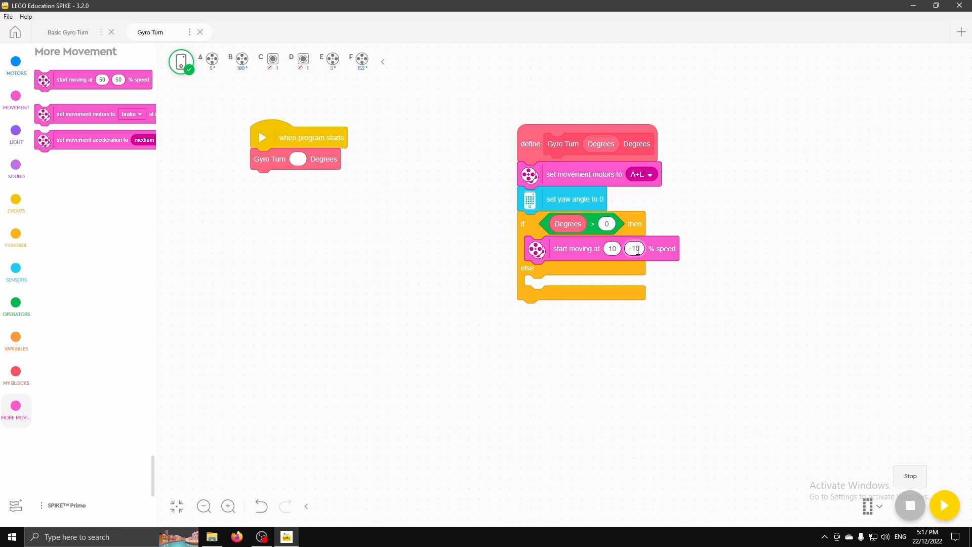
{"action": "left_click", "coordinate": [16, 269]}
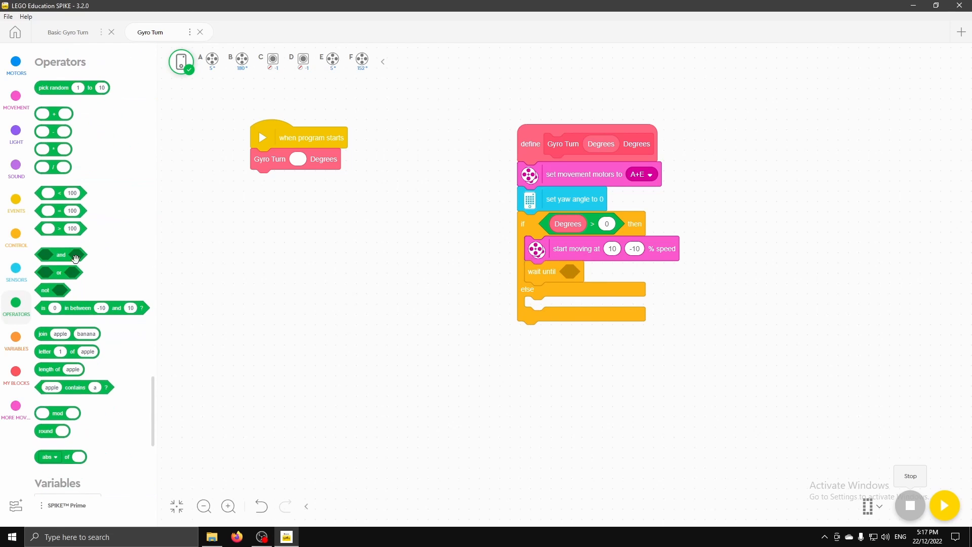
- Make the if branch's wait until condition yaw angle = Degrees
{"action": "left_click_drag", "start_coordinate": [61, 210], "coordinate": [589, 273]}
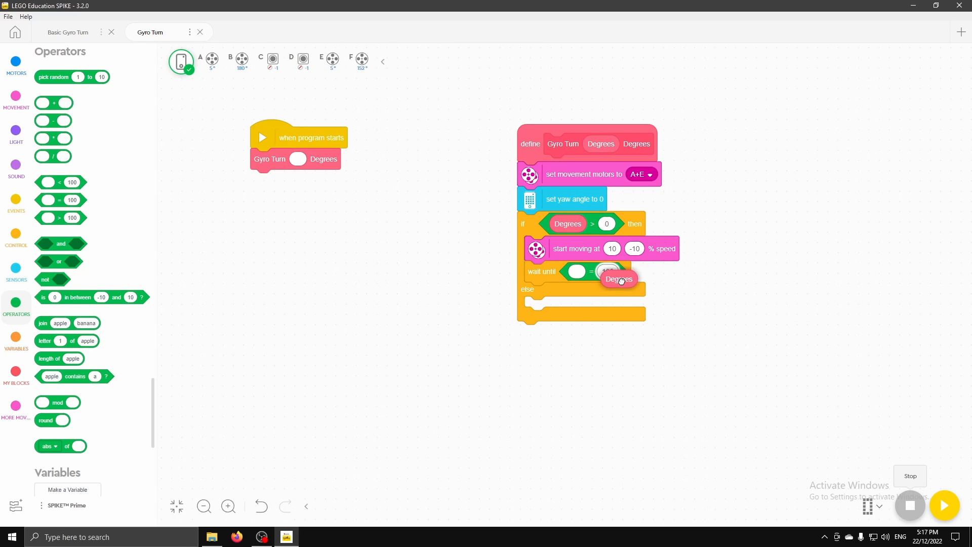
{"action": "left_click", "coordinate": [16, 270]}
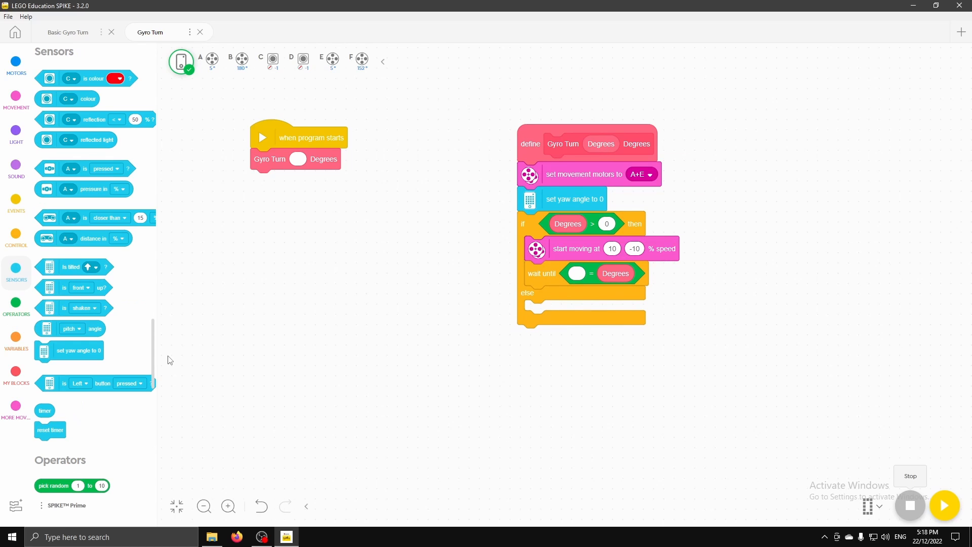
{"action": "mouse_move", "coordinate": [96, 329]}
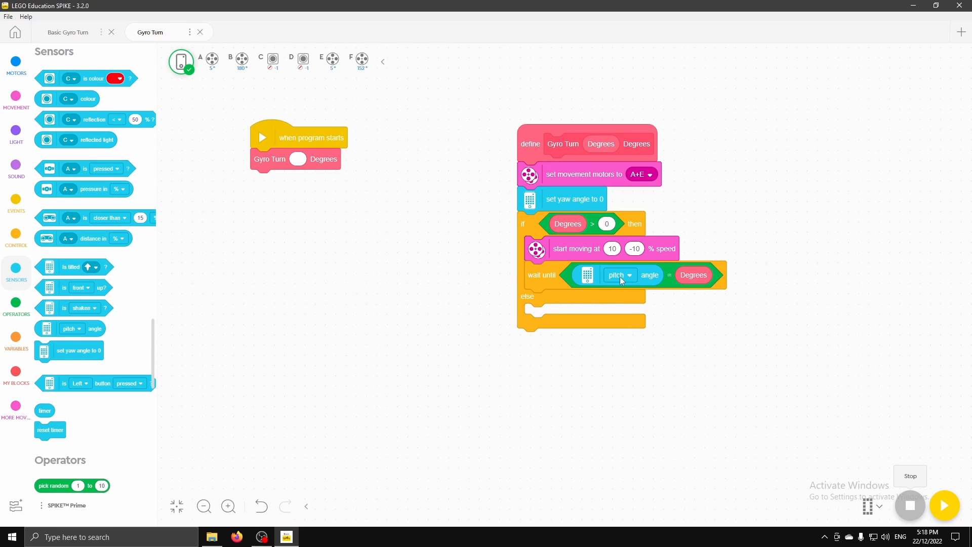
{"action": "left_click", "coordinate": [618, 274]}
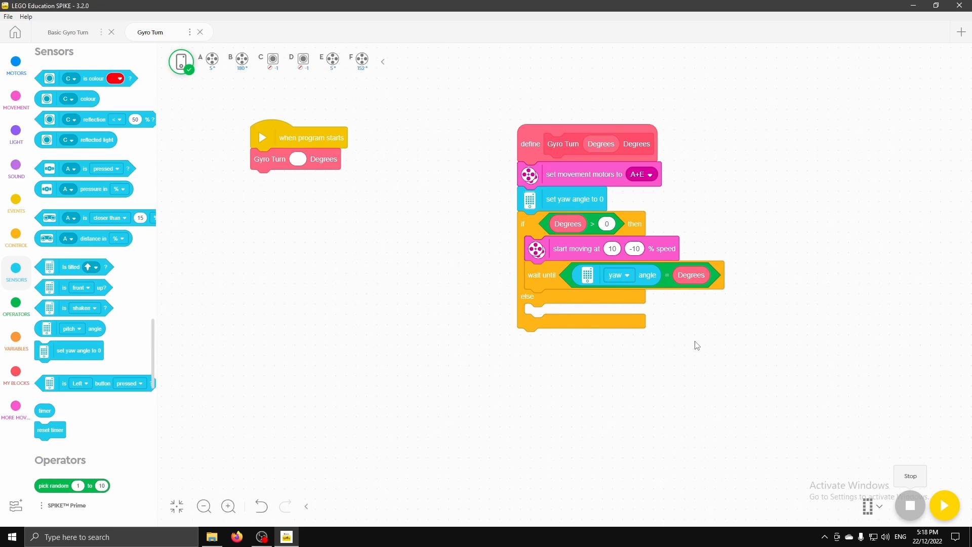
{"action": "mouse_move", "coordinate": [641, 246]}
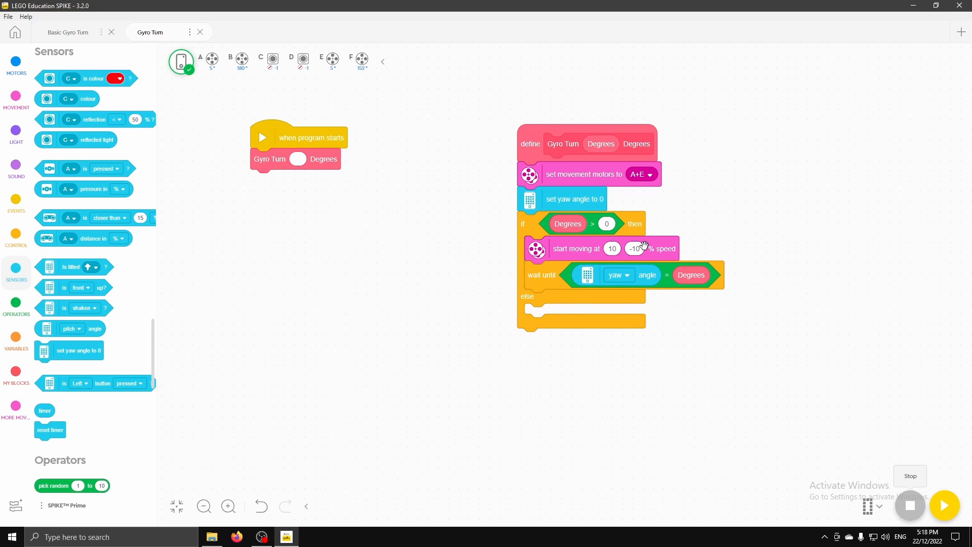
{"action": "mouse_move", "coordinate": [560, 229]}
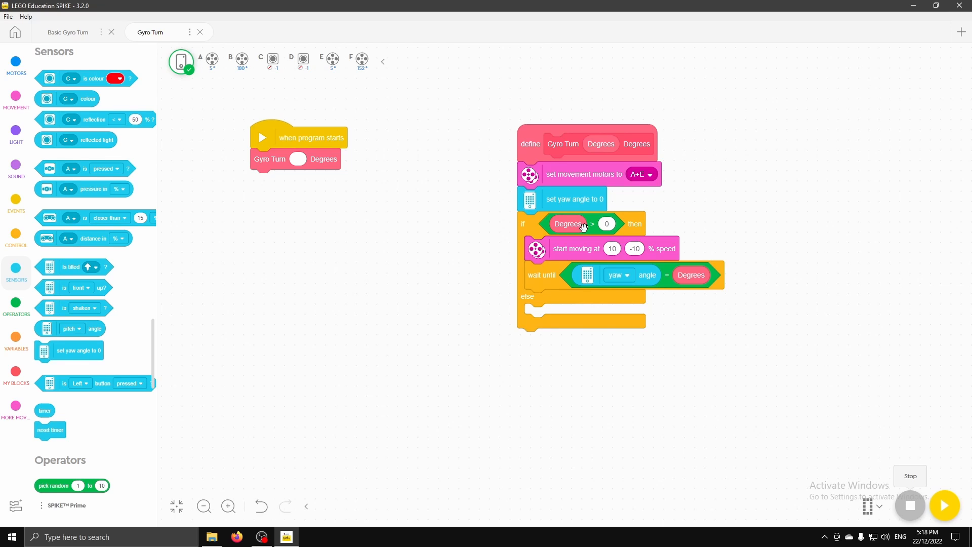
{"action": "mouse_move", "coordinate": [669, 246]}
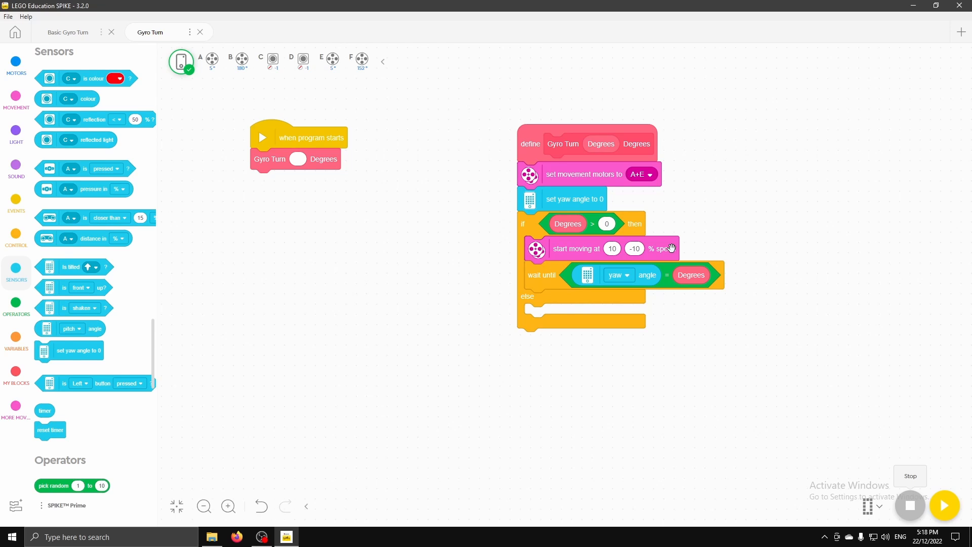
{"action": "mouse_move", "coordinate": [665, 245]}
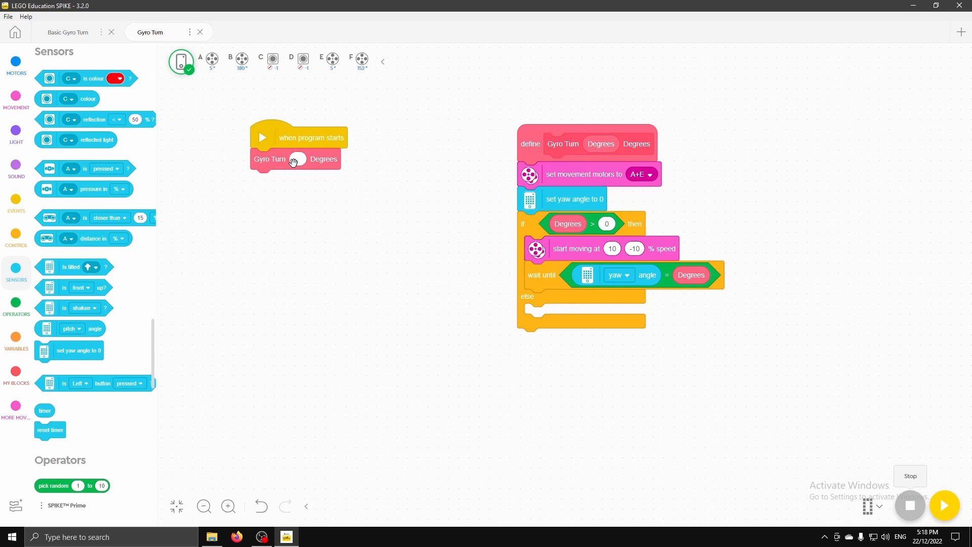
{"action": "mouse_move", "coordinate": [547, 317]}
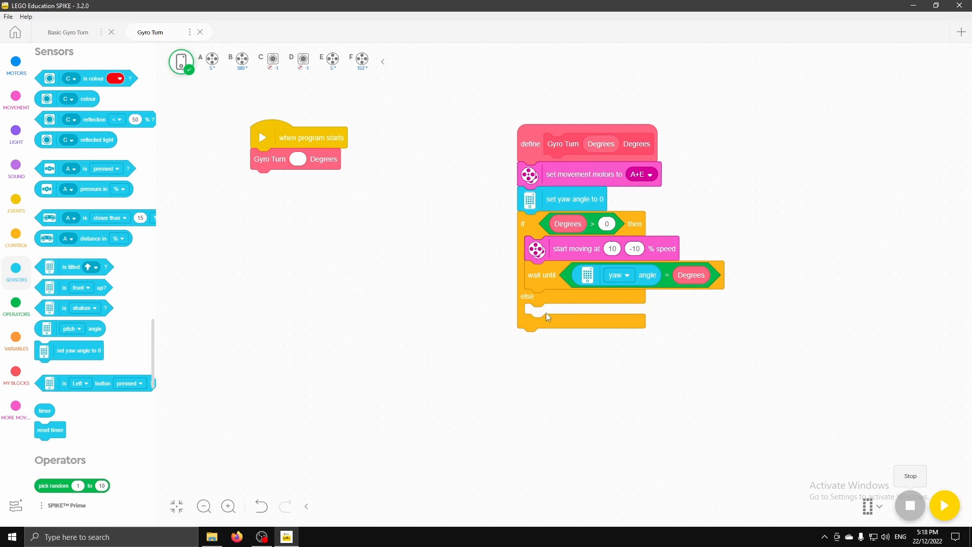
{"action": "mouse_move", "coordinate": [627, 316]}
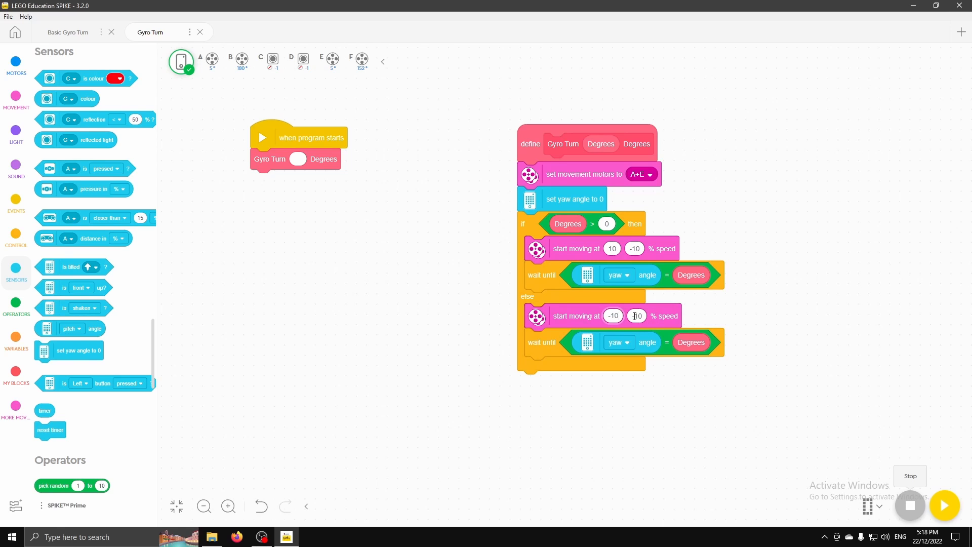
- Give the else branch start moving at -10 and 10 % speed with the yaw wait
{"action": "left_click", "coordinate": [636, 315]}
{"action": "type", "text": "10"}
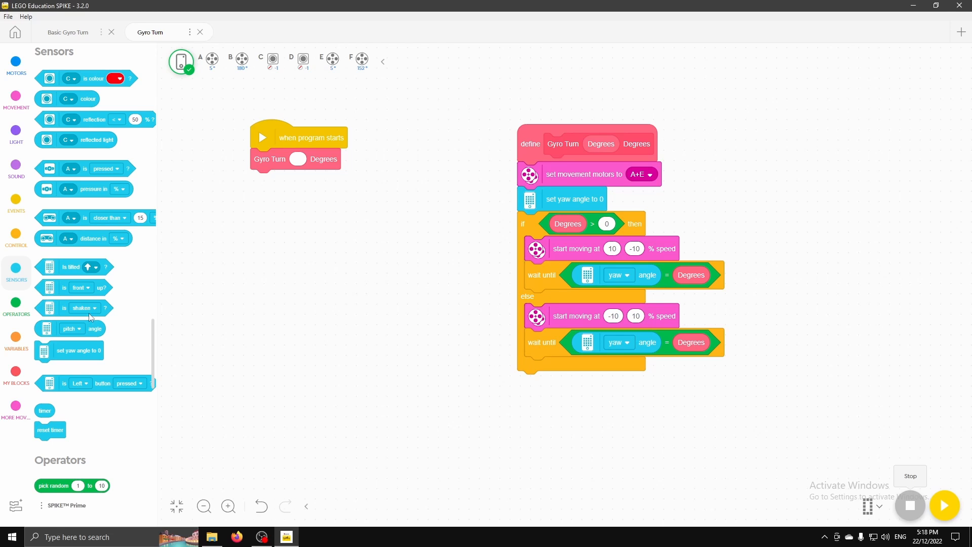
{"action": "left_click", "coordinate": [16, 99]}
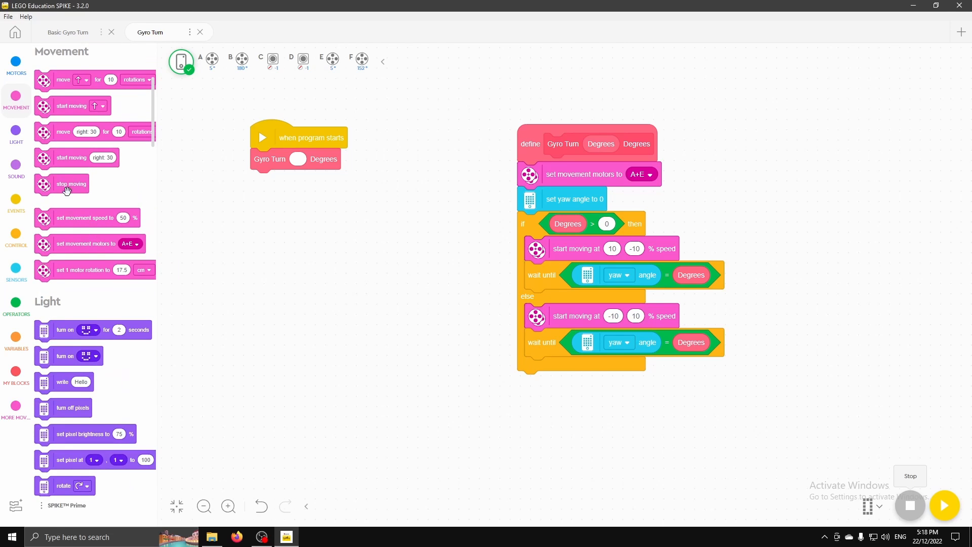
- Attach a stop moving block below the if/else in the Gyro Turn definition
{"action": "left_click_drag", "start_coordinate": [69, 184], "coordinate": [552, 383]}
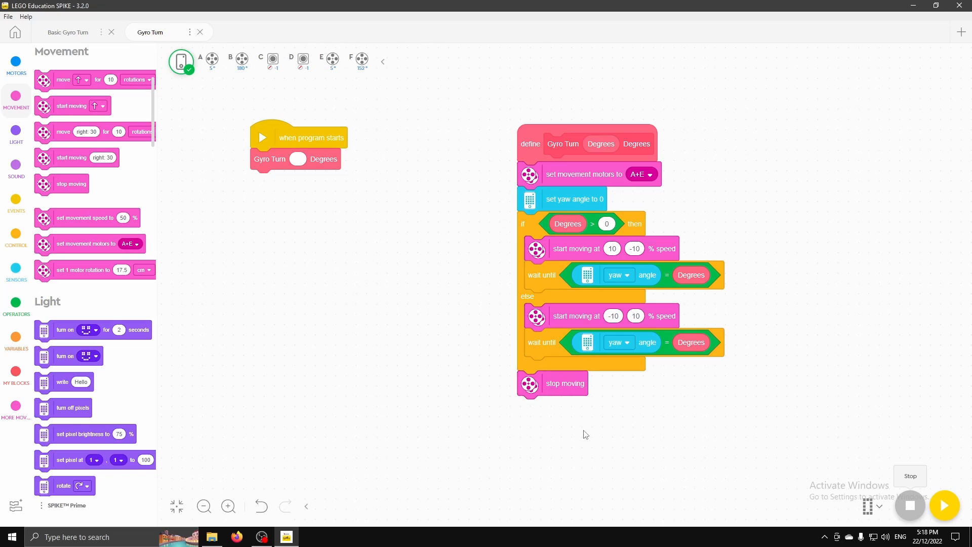
{"action": "mouse_move", "coordinate": [613, 406]}
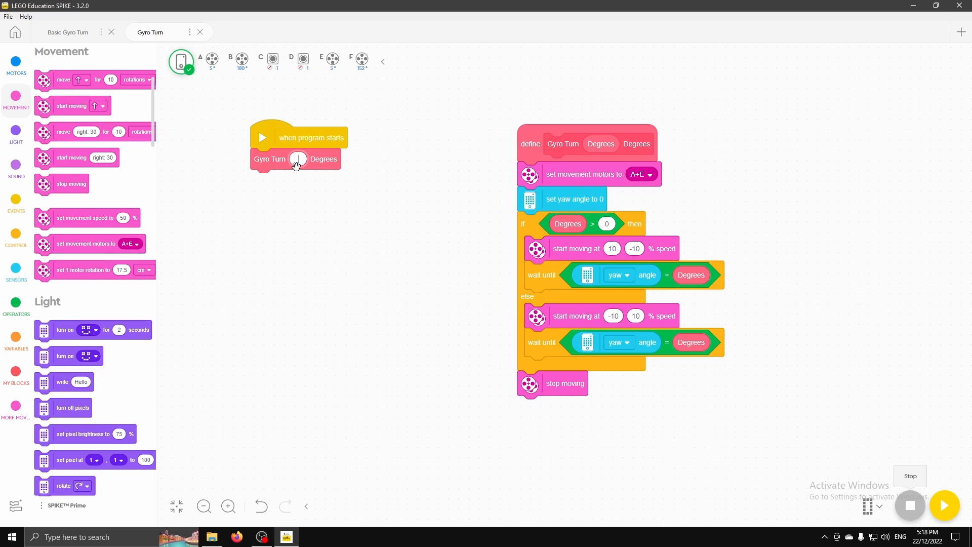
- Call Gyro Turn with 45 degrees and run the program on the hub
{"action": "type", "text": "45"}
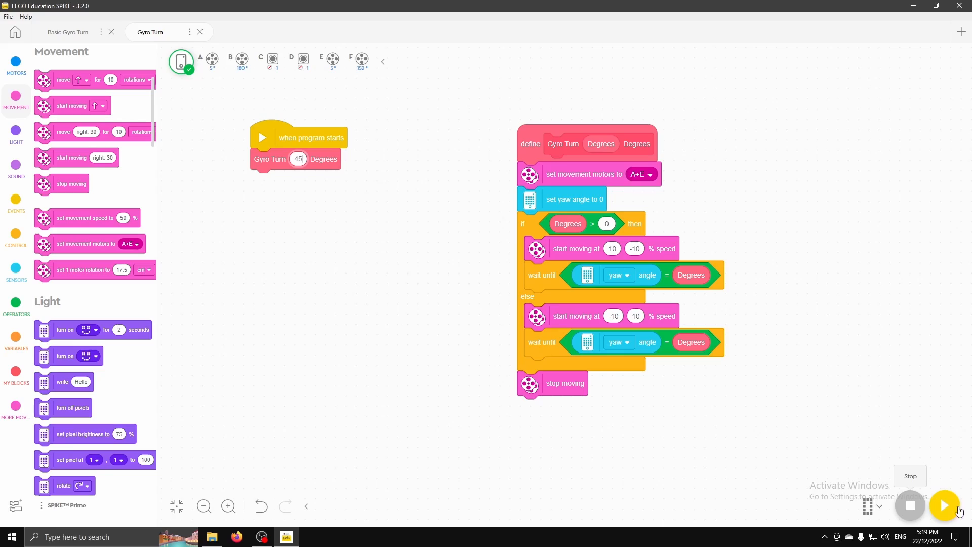
{"action": "mouse_move", "coordinate": [945, 512]}
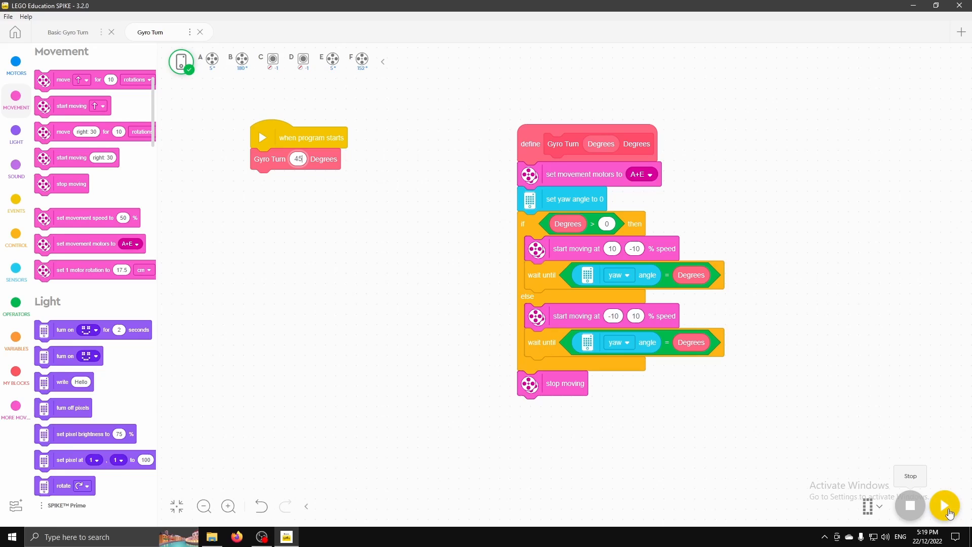
{"action": "left_click", "coordinate": [945, 505]}
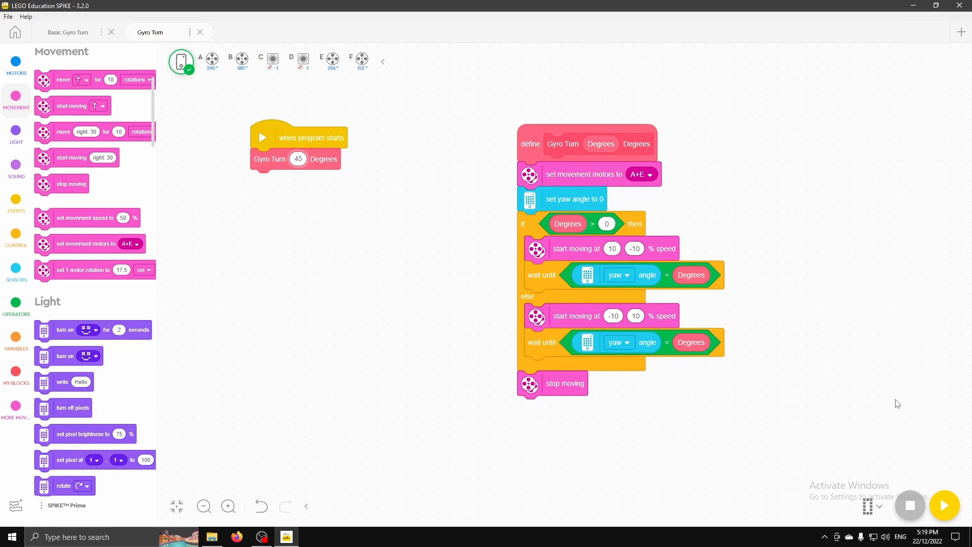
{"action": "mouse_move", "coordinate": [398, 284]}
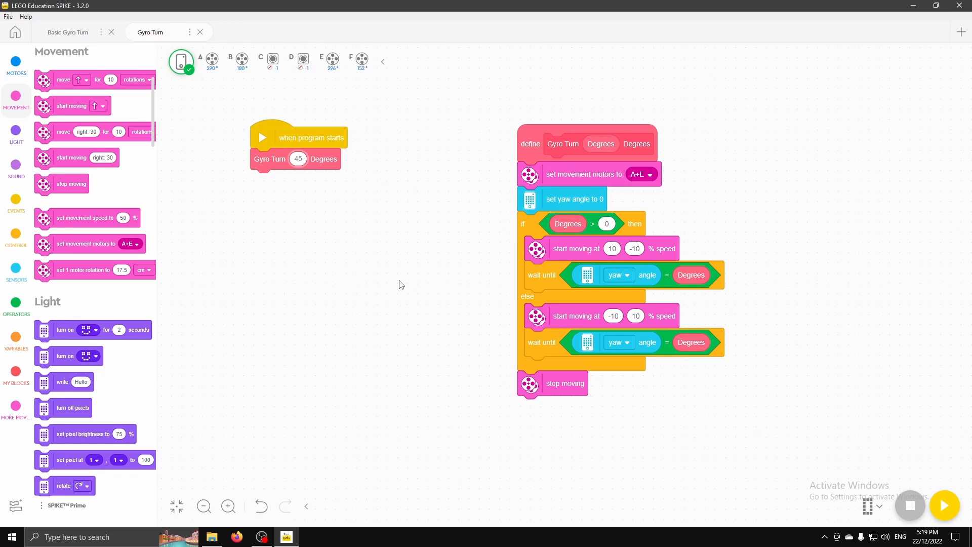
{"action": "mouse_move", "coordinate": [372, 239]}
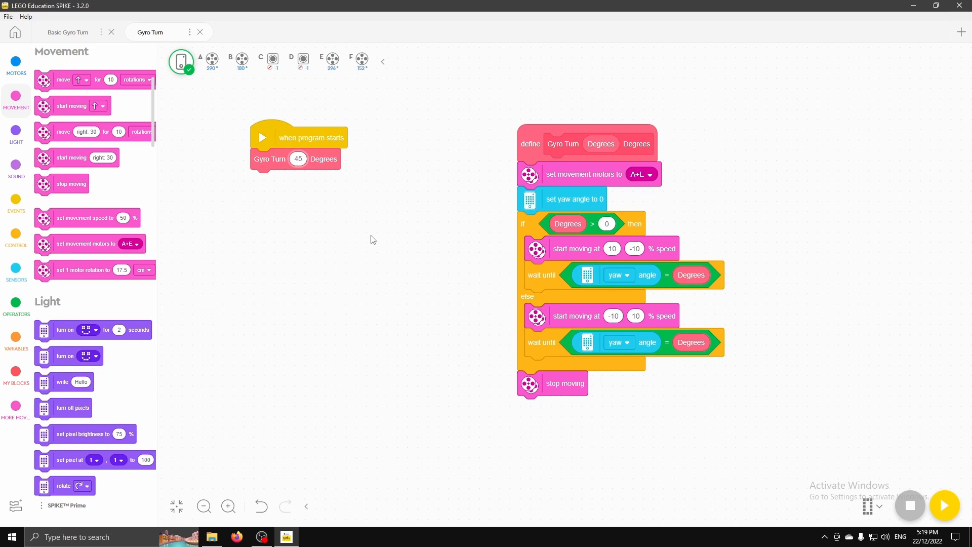
{"action": "mouse_move", "coordinate": [364, 221]}
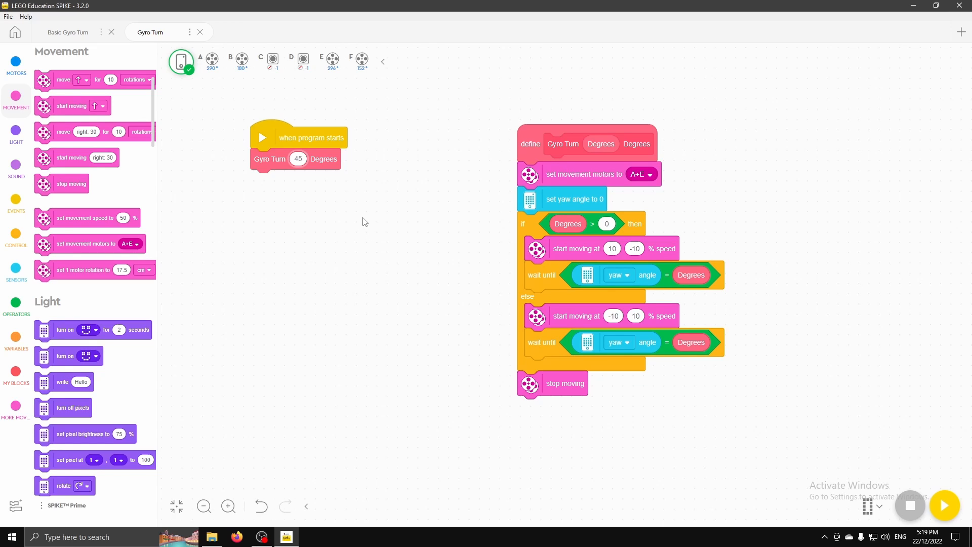
{"action": "mouse_move", "coordinate": [331, 201]}
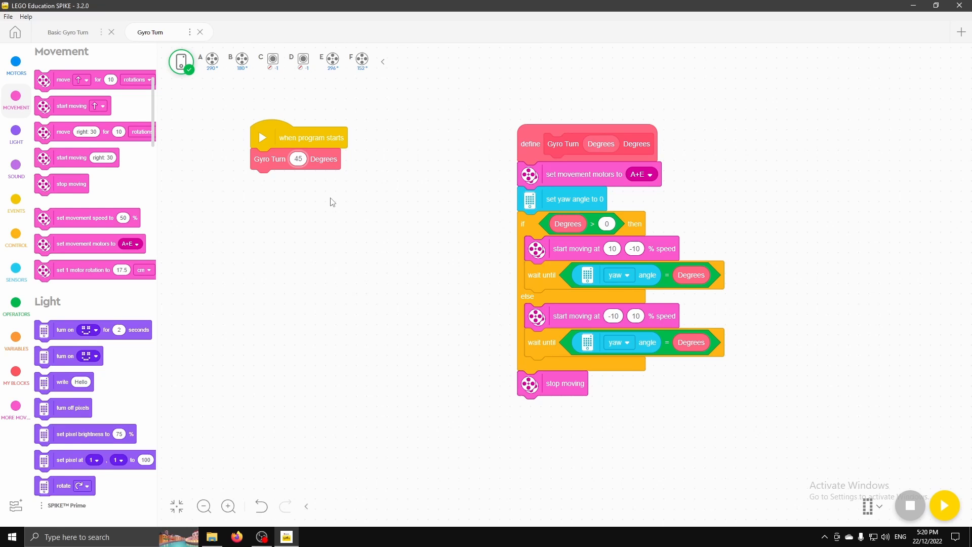
{"action": "mouse_move", "coordinate": [322, 201]}
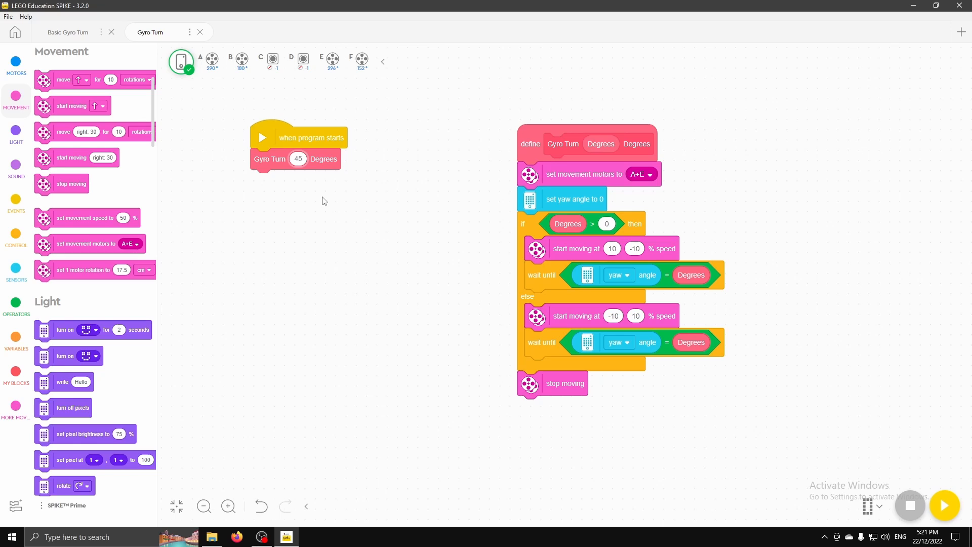
{"action": "left_click", "coordinate": [613, 249]}
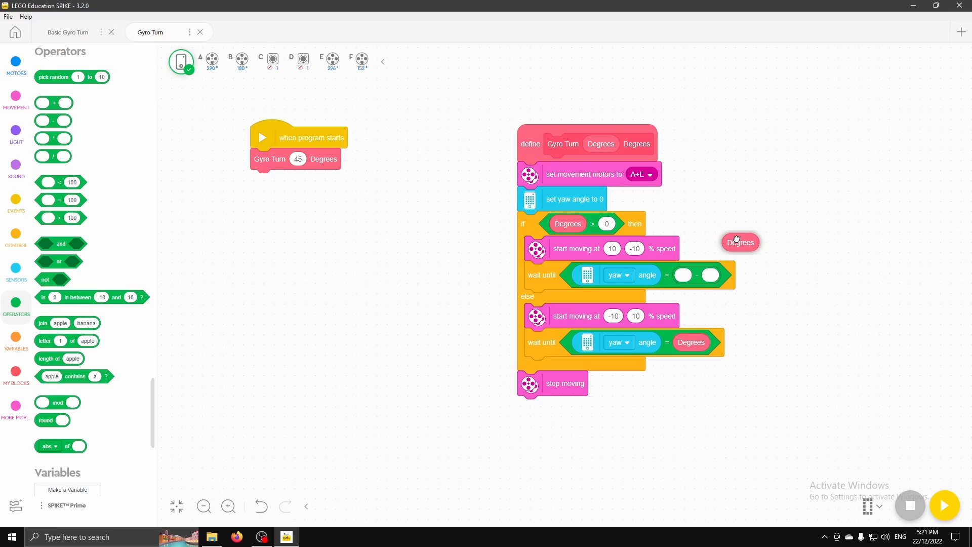
- Put Degrees in the first slot of the if-branch subtraction and select its second slot
{"action": "left_click_drag", "start_coordinate": [739, 242], "coordinate": [693, 274]}
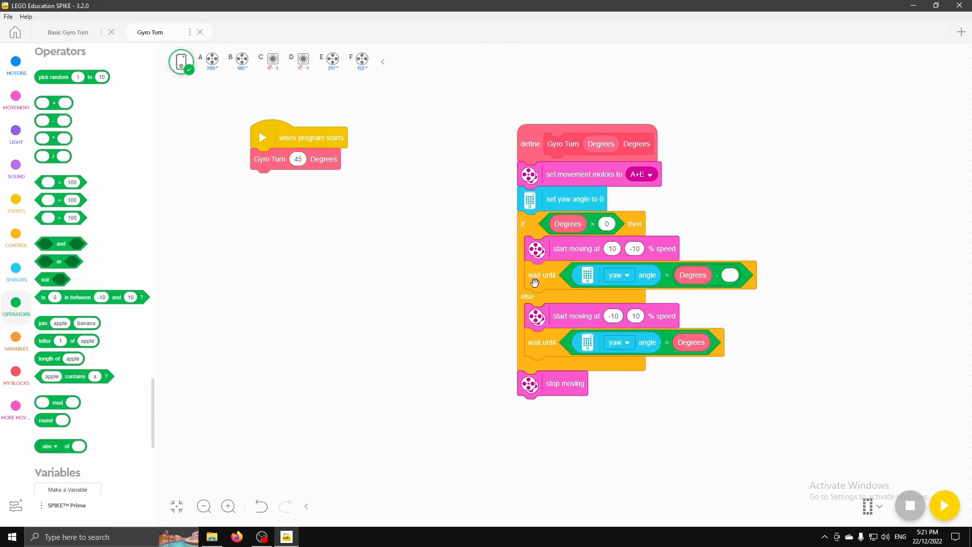
{"action": "mouse_move", "coordinate": [687, 279]}
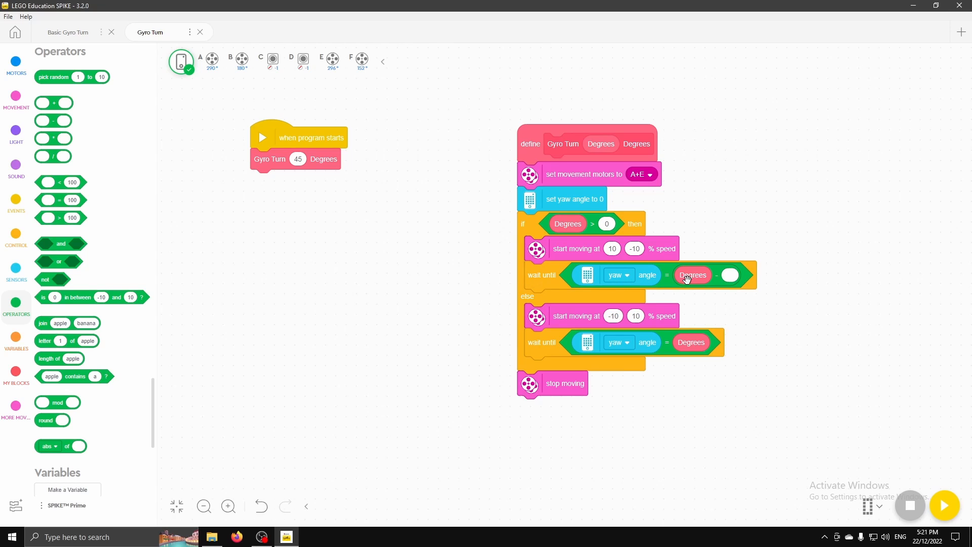
{"action": "left_click", "coordinate": [730, 274]}
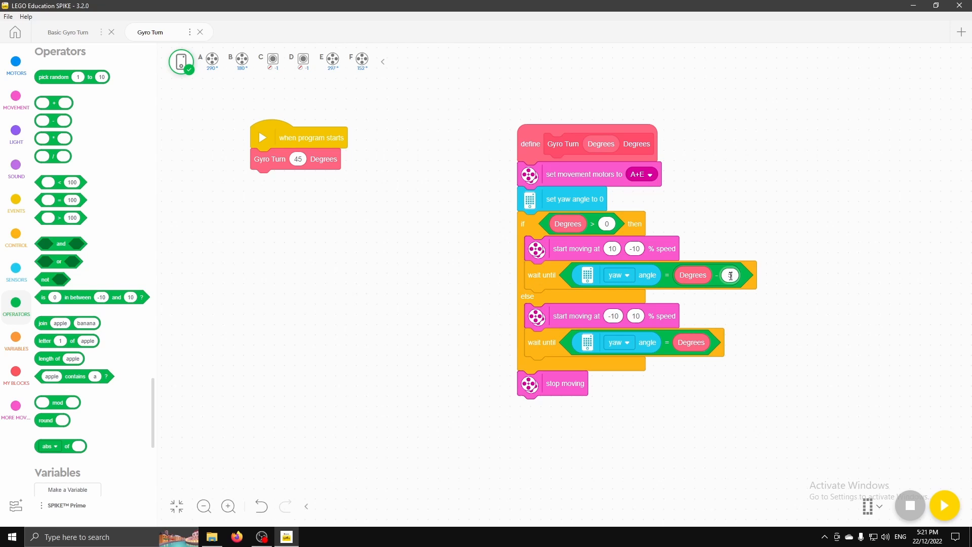